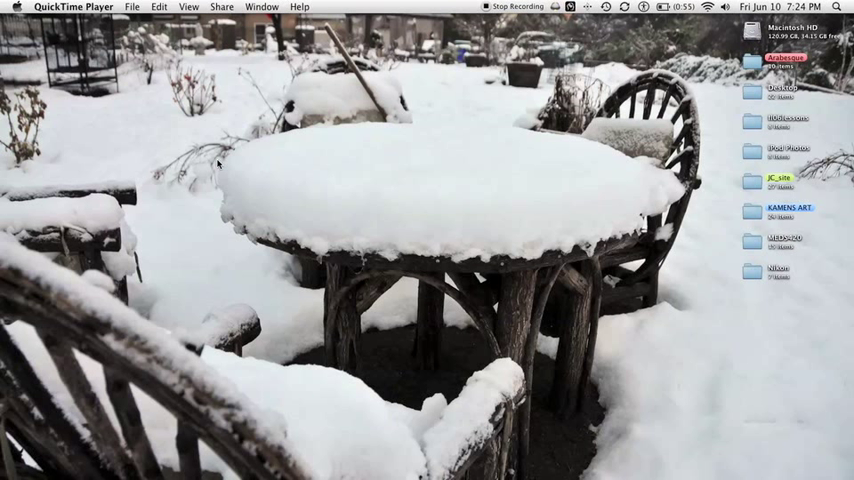
mouse_move(421, 164)
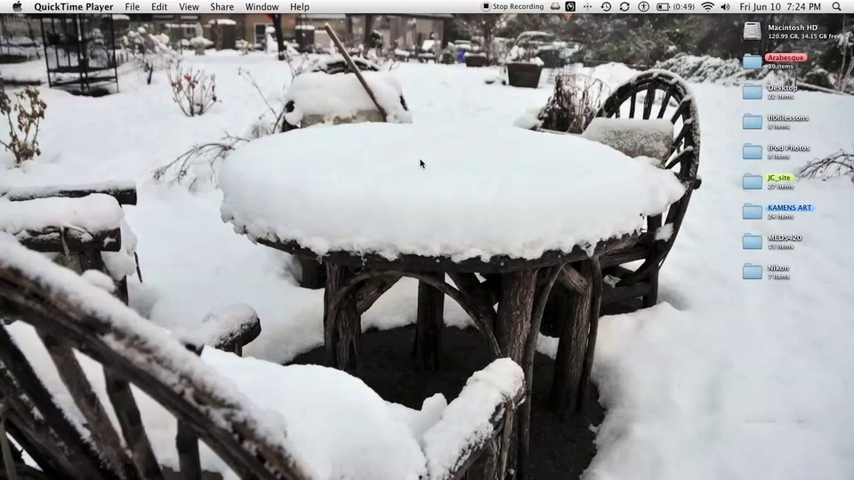
mouse_move(760, 38)
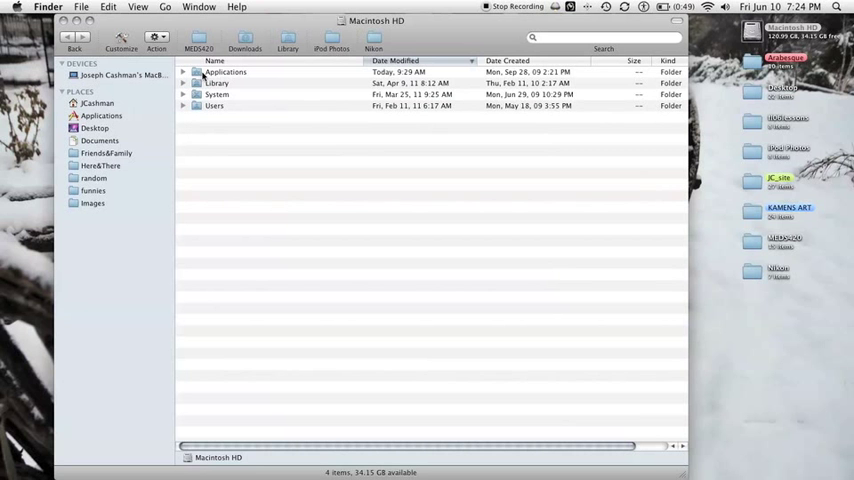
Browse Macintosh HD > Applications > MAMP > htdocs and enter the Test Site folder.
double_click(224, 71)
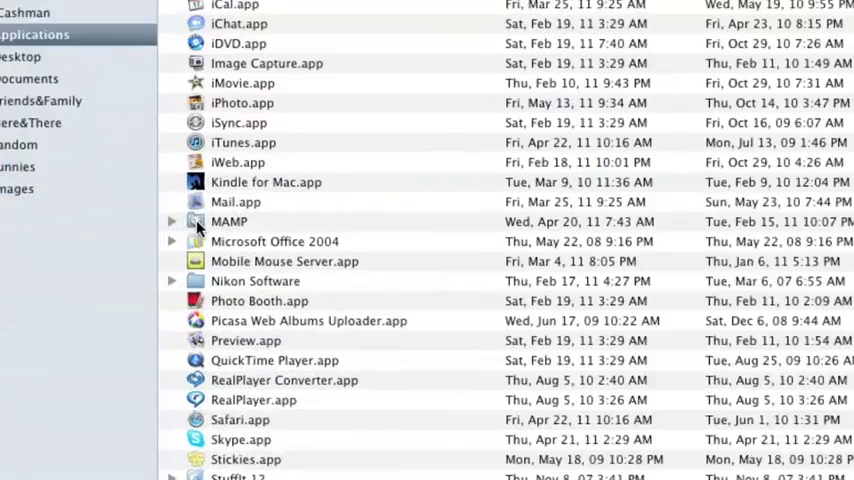
left_click(230, 221)
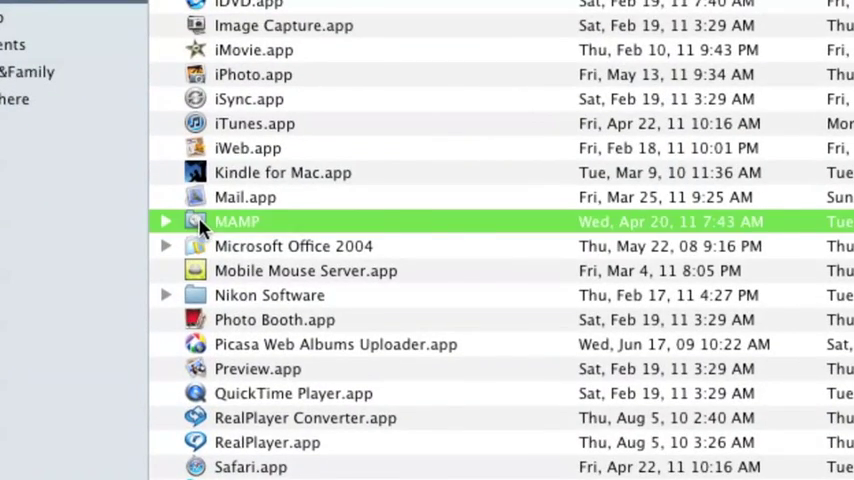
left_click(166, 221)
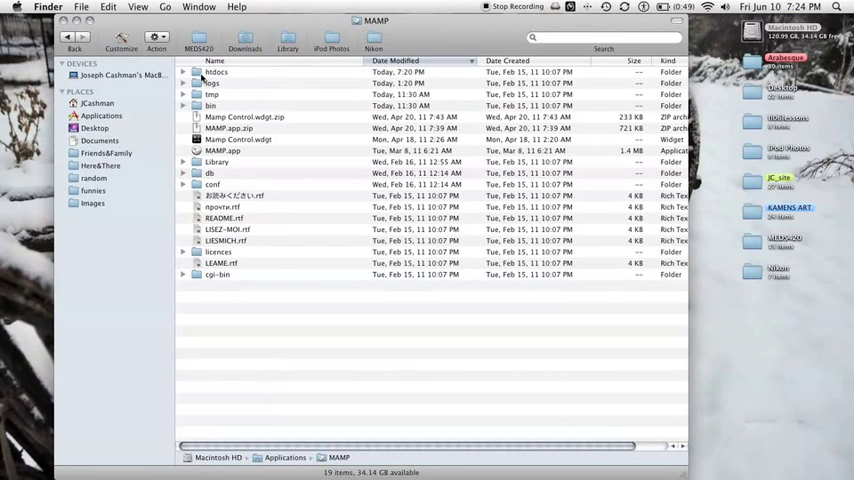
double_click(217, 71)
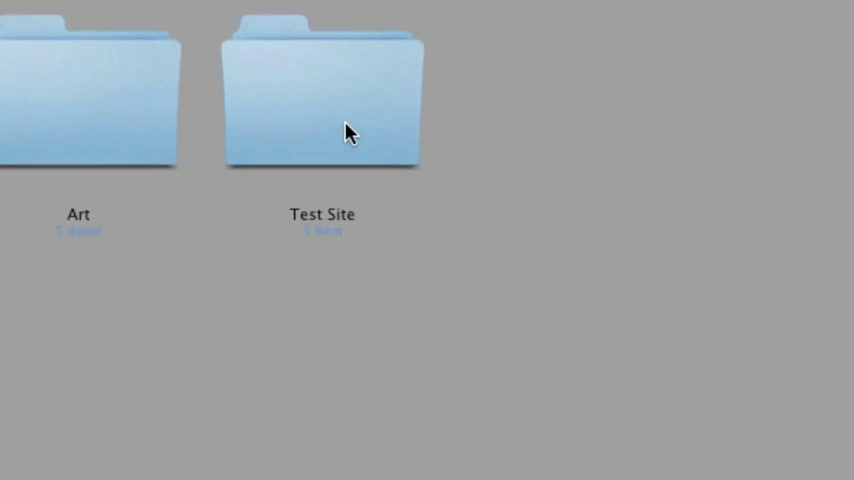
double_click(322, 95)
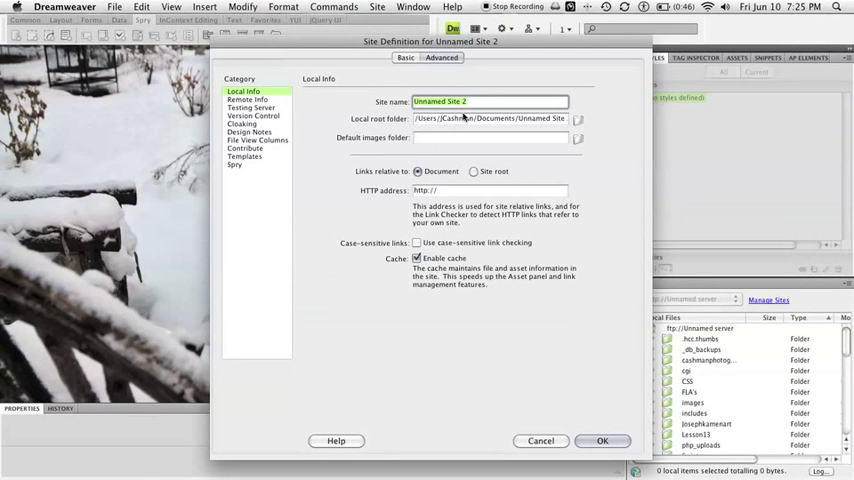
Enter 'Test Site' as the site name and browse into MAMP/htdocs for its local root.
type("Test Site")
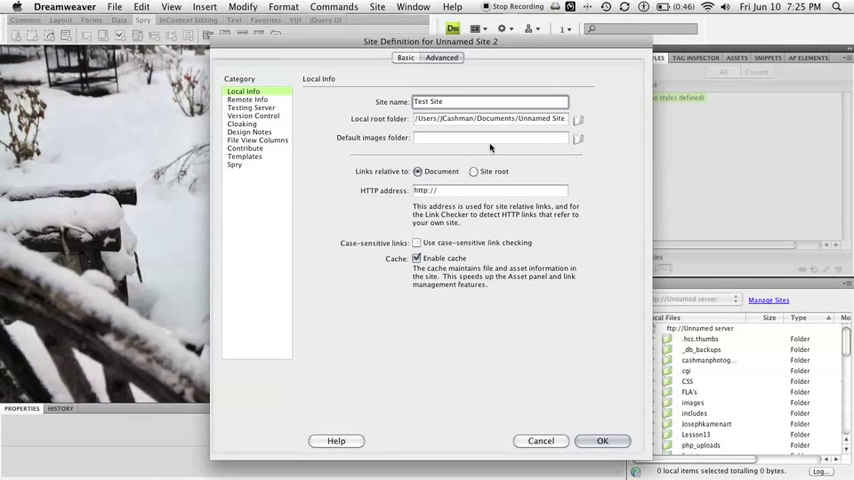
left_click(578, 118)
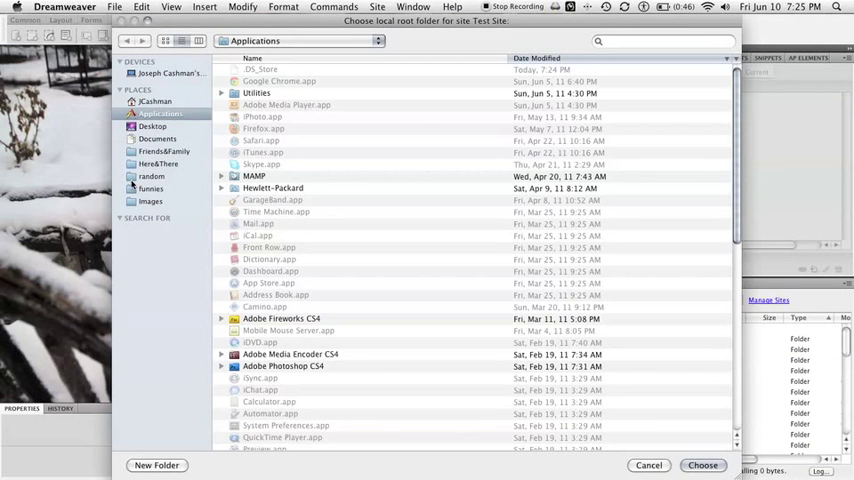
double_click(254, 176)
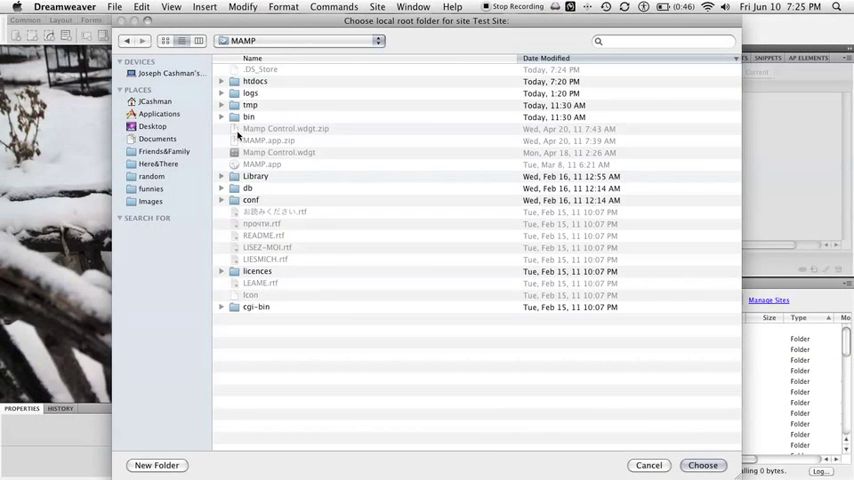
double_click(255, 81)
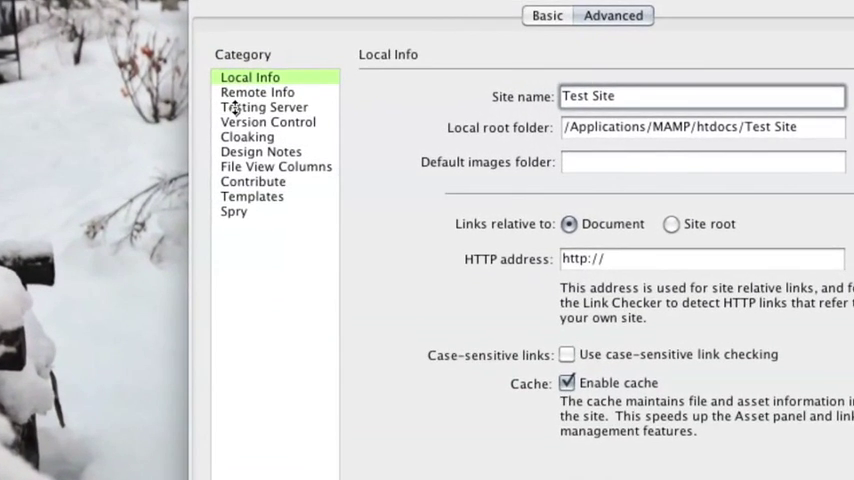
left_click(263, 107)
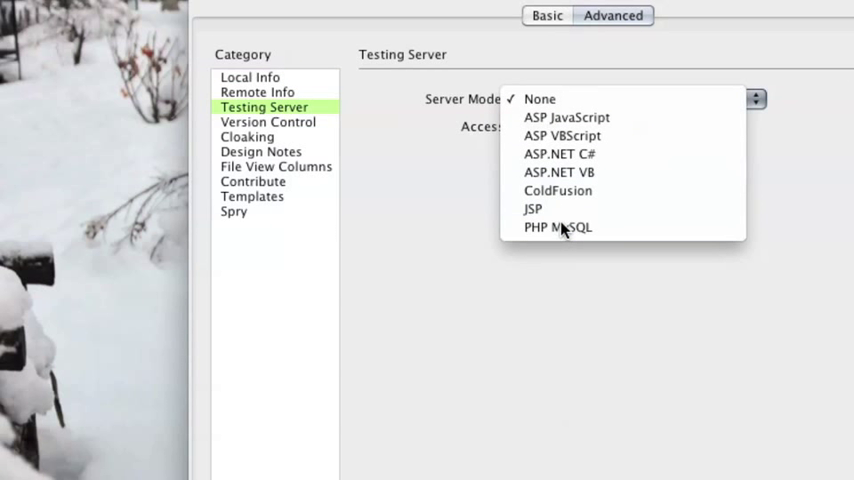
left_click(557, 227)
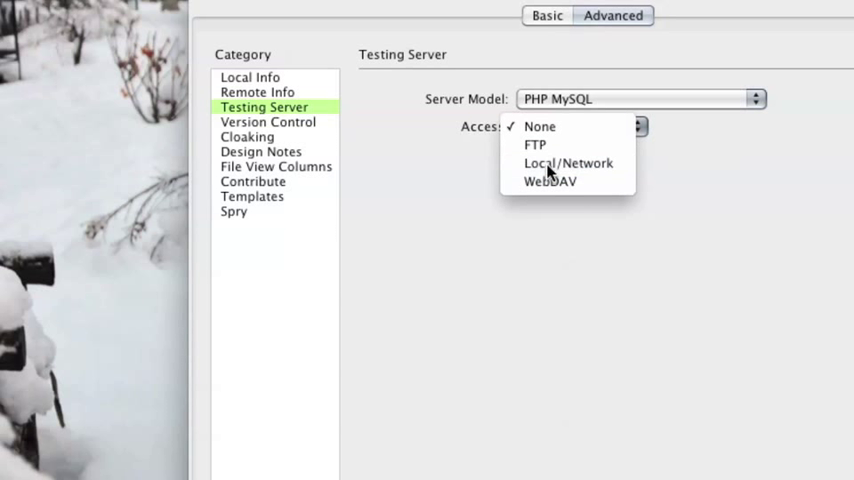
left_click(568, 163)
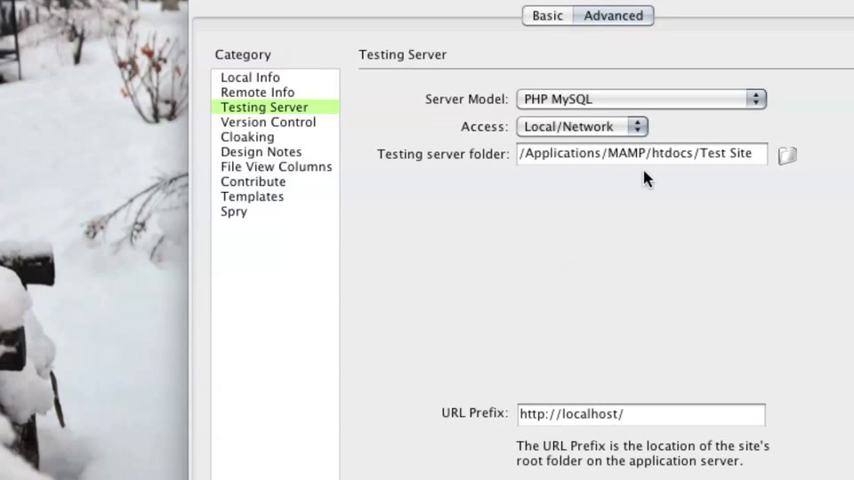
mouse_move(529, 170)
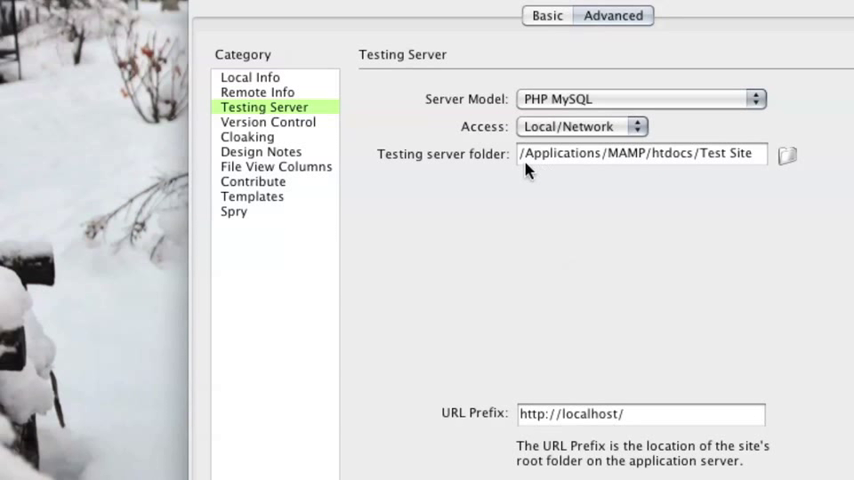
mouse_move(559, 170)
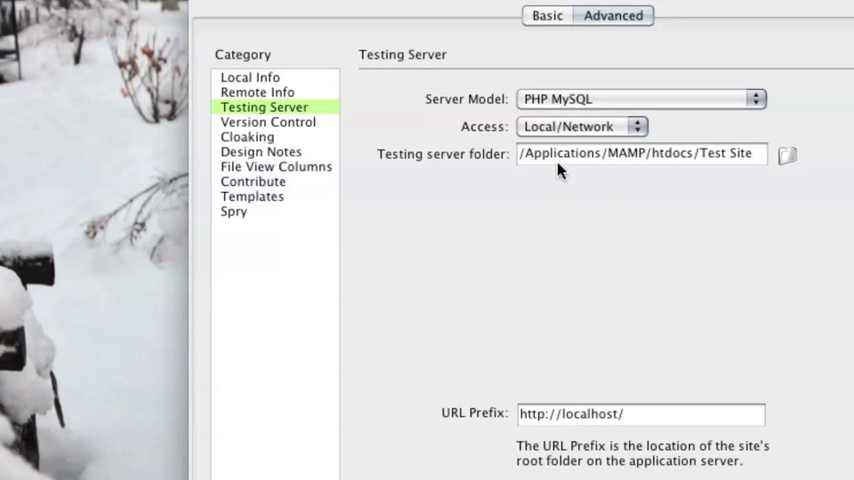
mouse_move(628, 414)
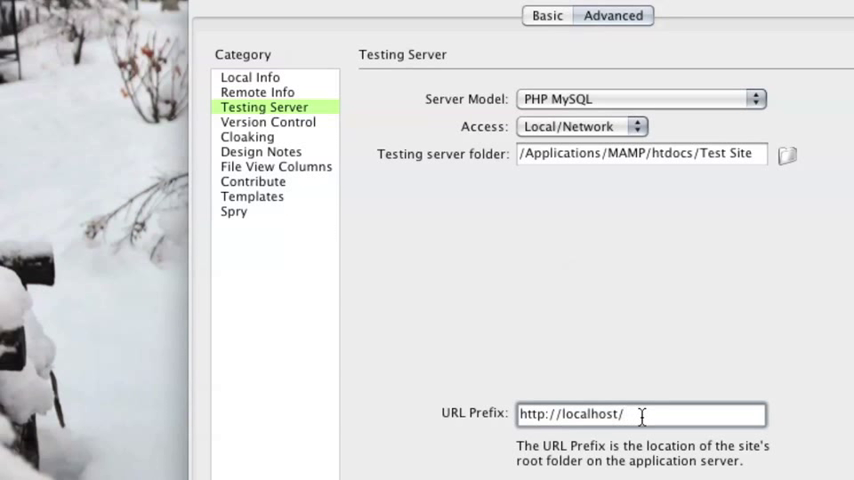
type("Test")
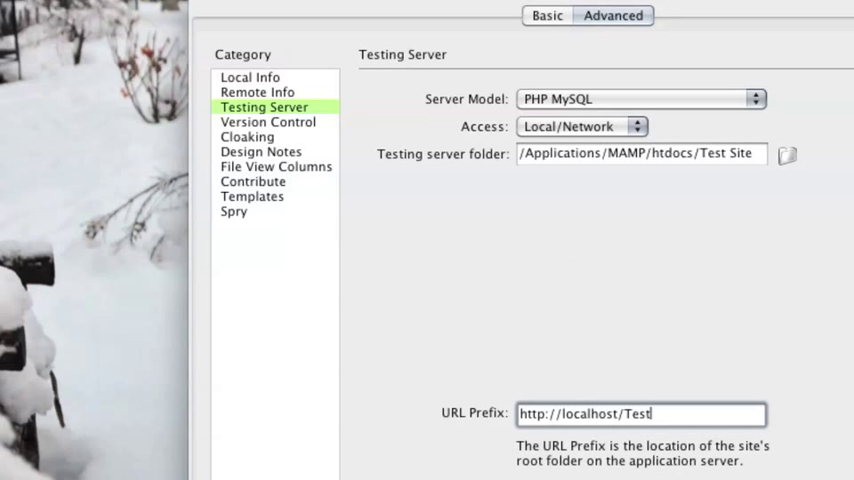
type("Site/")
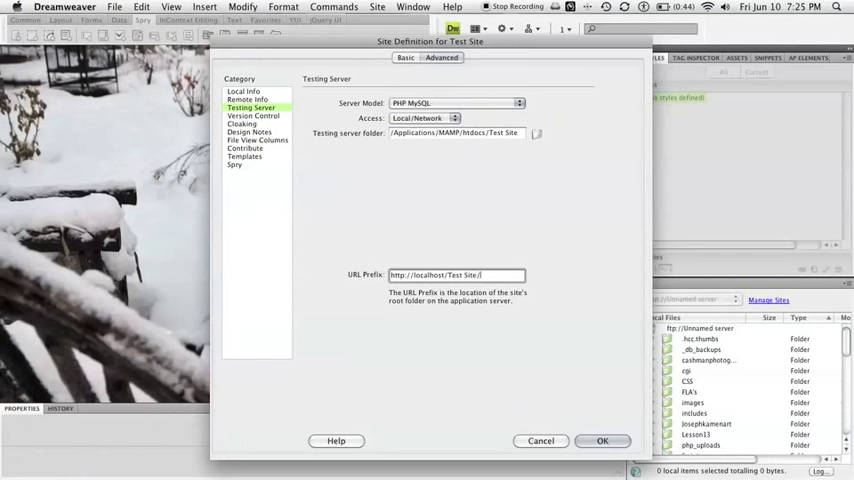
left_click(602, 440)
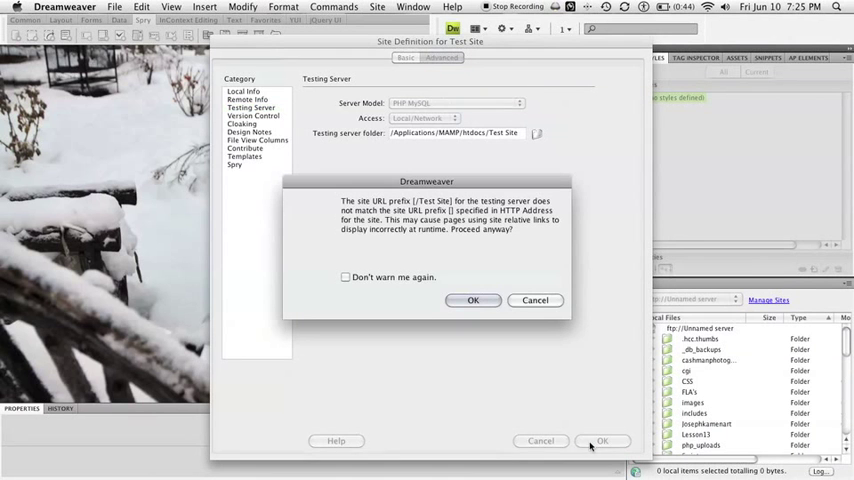
left_click(473, 300)
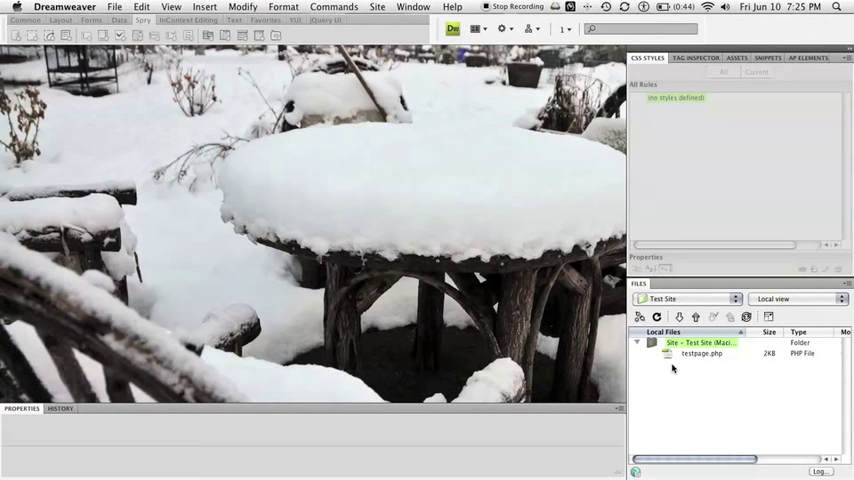
Edit testpage.php from the Files panel and view its XHTML source markup.
double_click(701, 353)
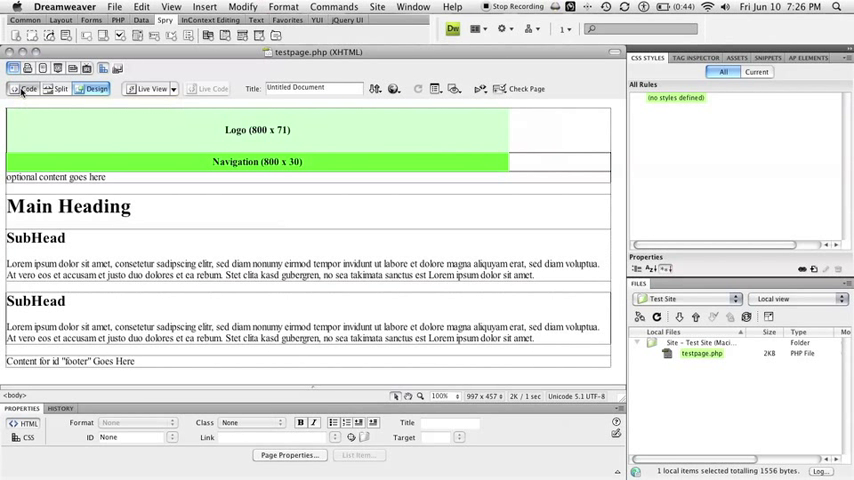
left_click(24, 89)
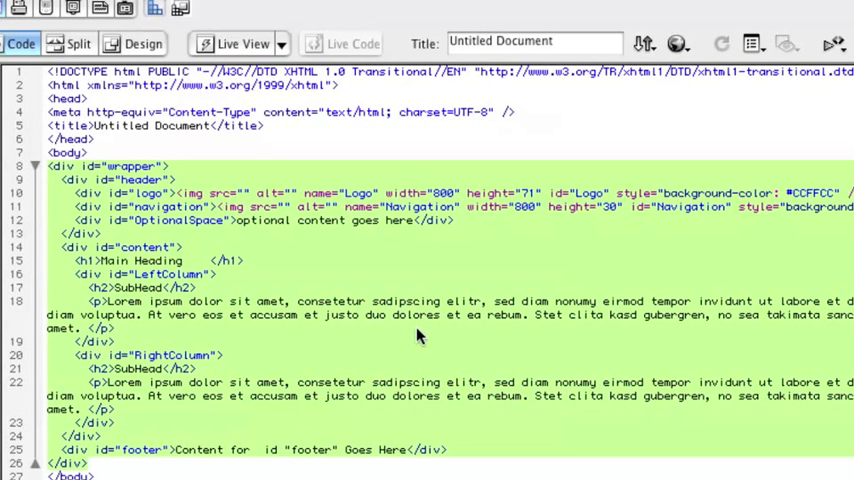
mouse_move(168, 234)
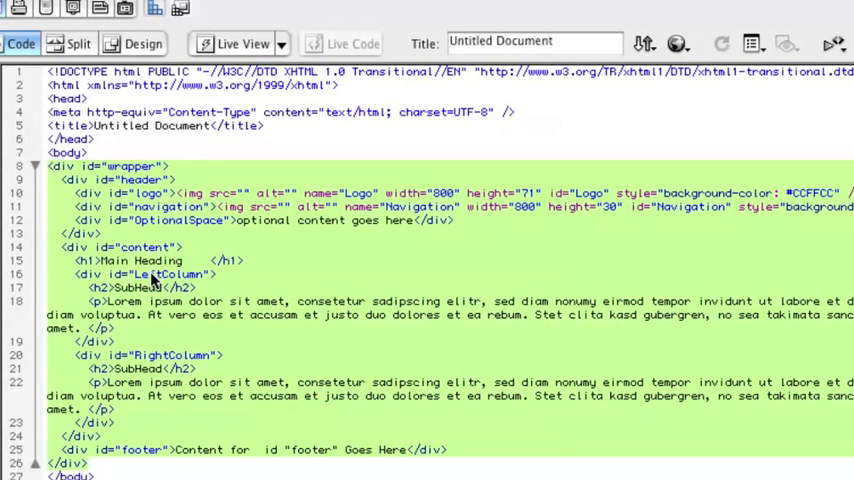
mouse_move(133, 447)
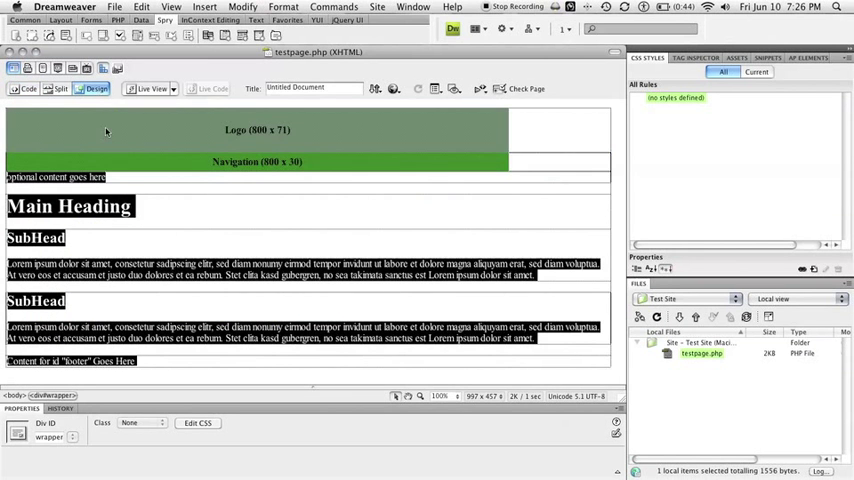
Set the page background colour to #000 in Page Properties (Appearance CSS).
left_click(257, 130)
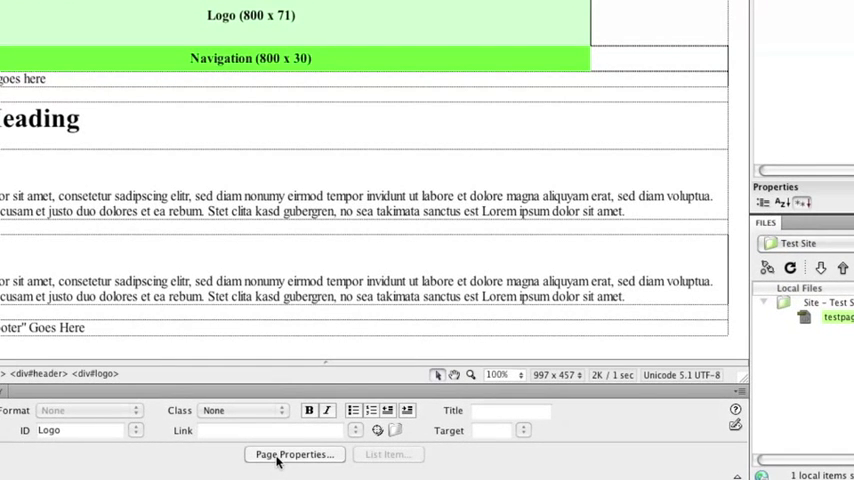
left_click(294, 454)
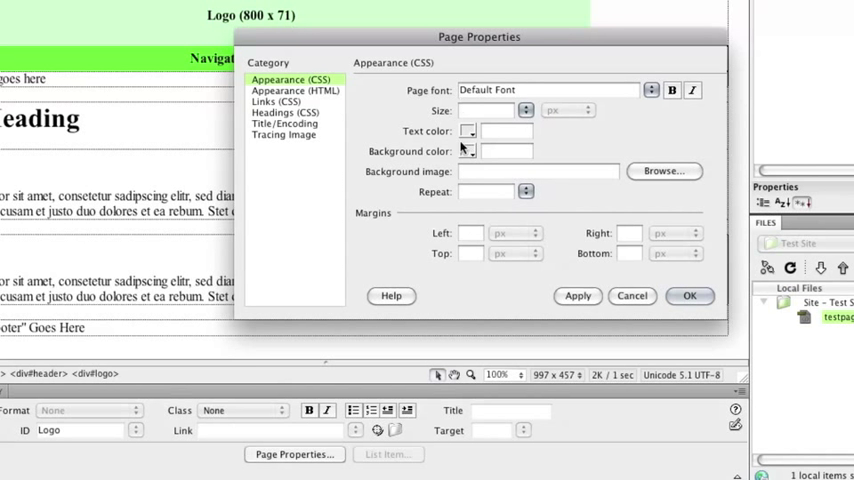
left_click(467, 151)
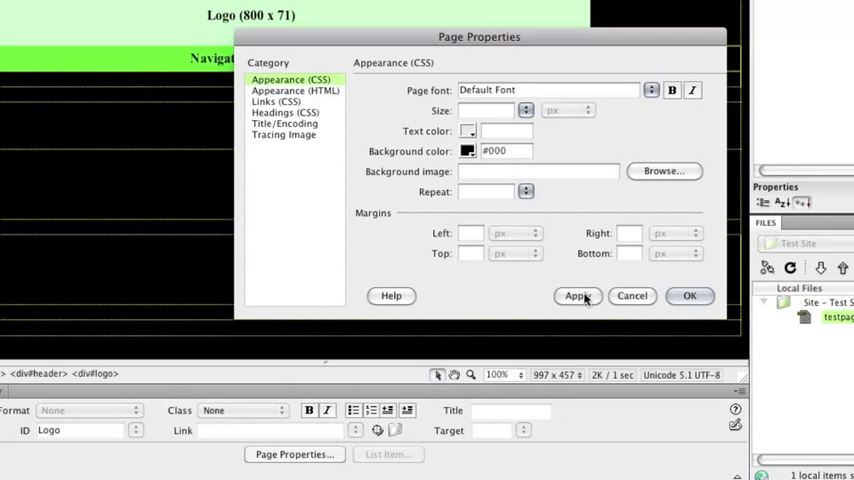
left_click(690, 295)
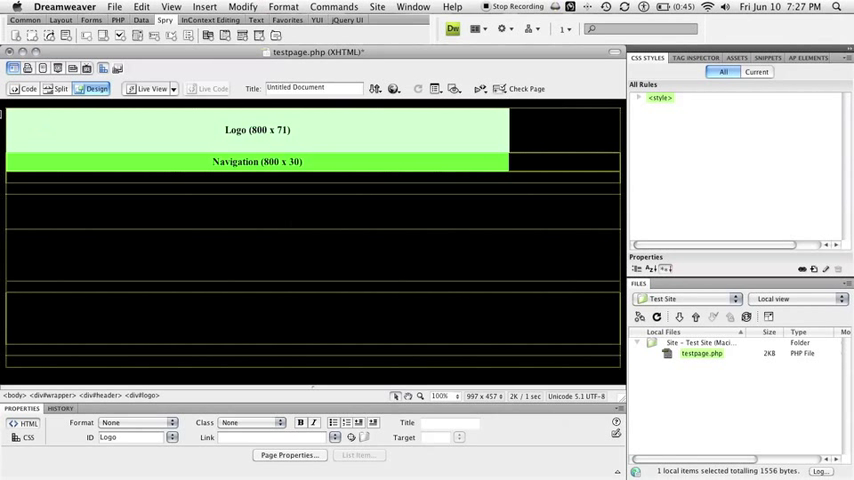
mouse_move(24, 88)
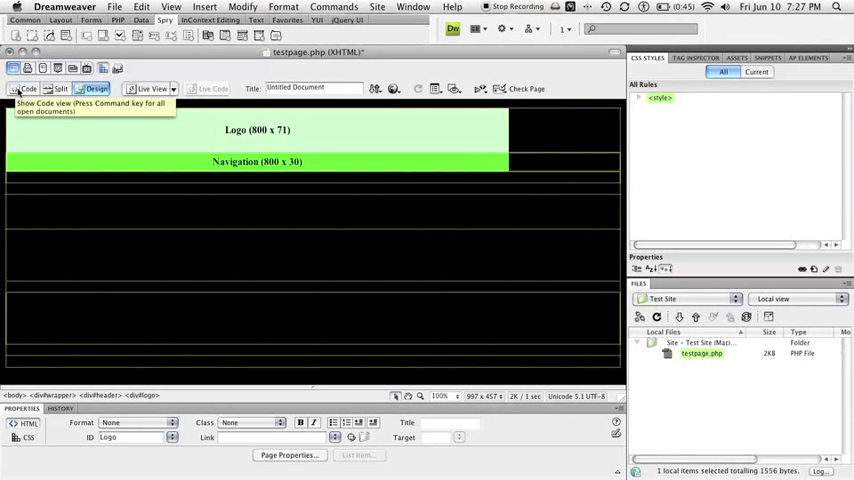
Show the page's source code with the body background-color #000 rule.
left_click(25, 88)
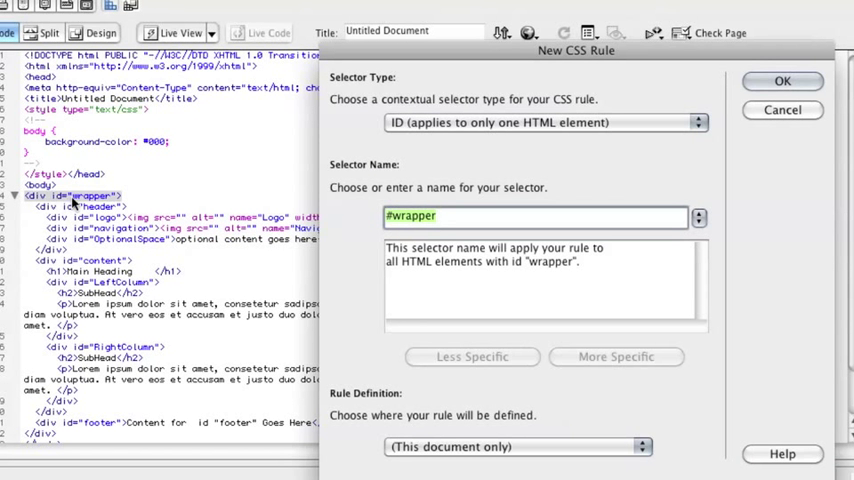
mouse_move(398, 137)
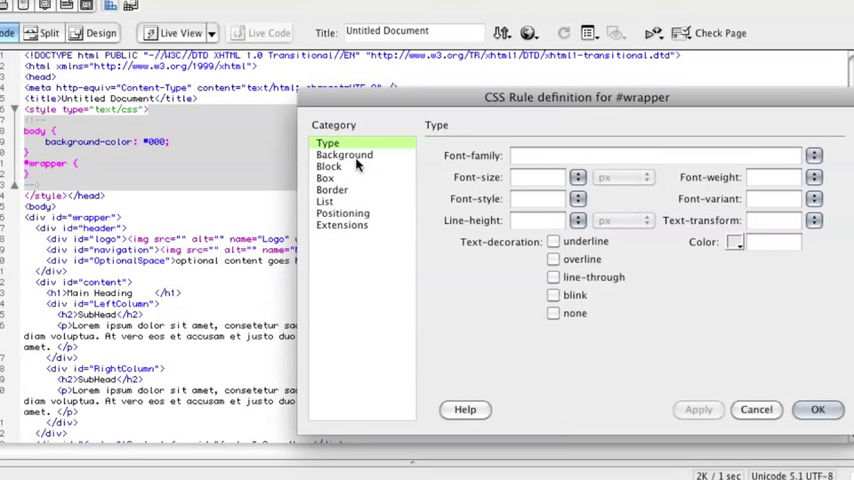
Give #wrapper an 800 px width, auto left and right margins and a #FFF background.
left_click(326, 178)
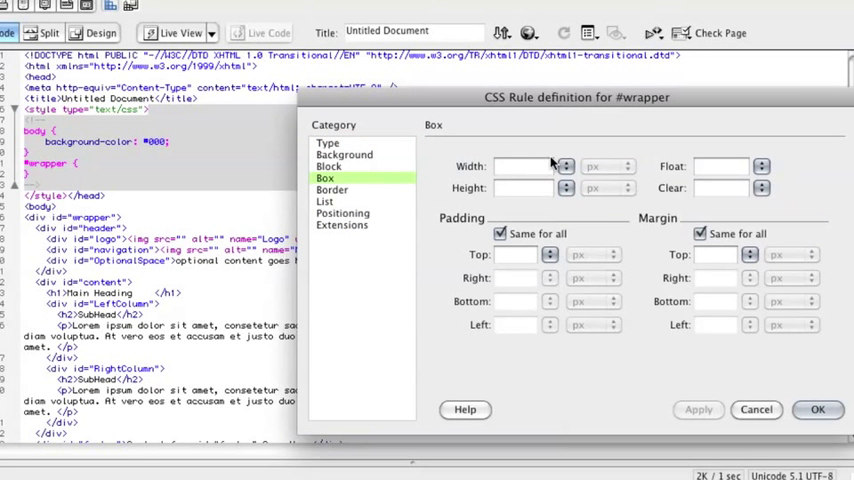
type("800")
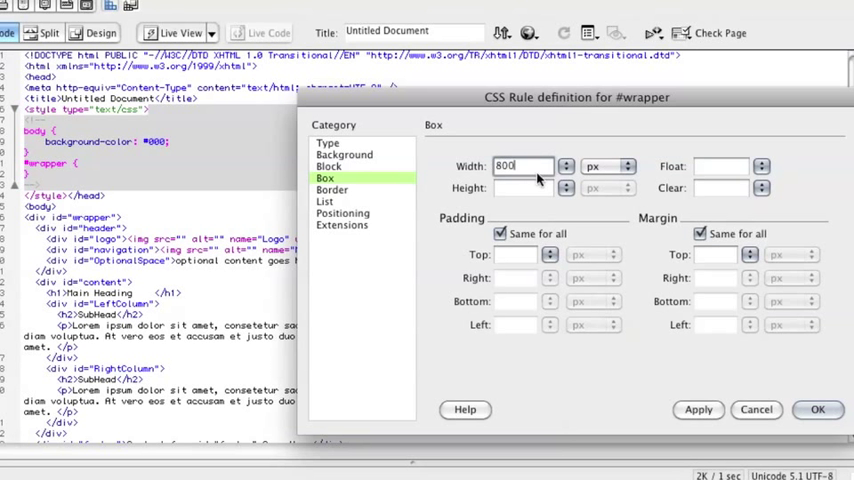
left_click(700, 233)
type("auto")
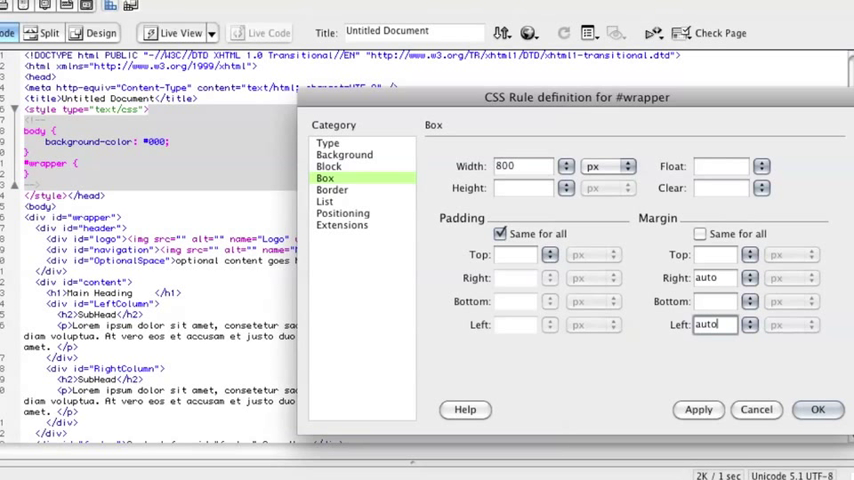
left_click(808, 324)
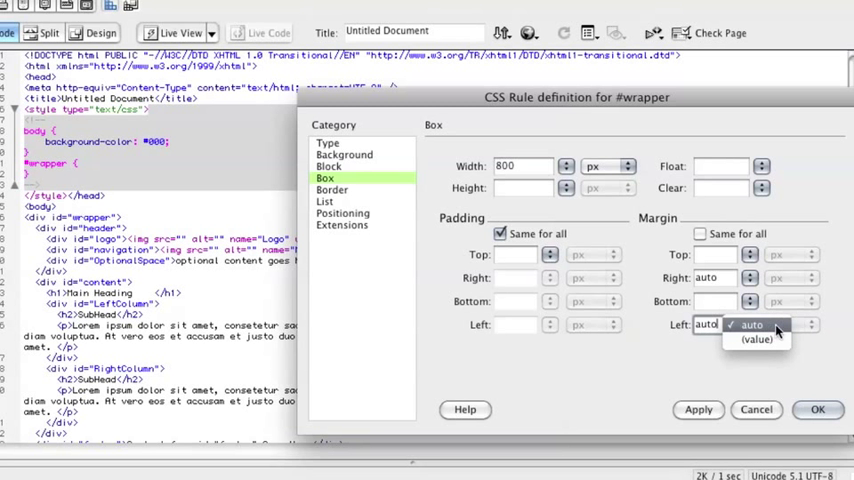
mouse_move(690, 388)
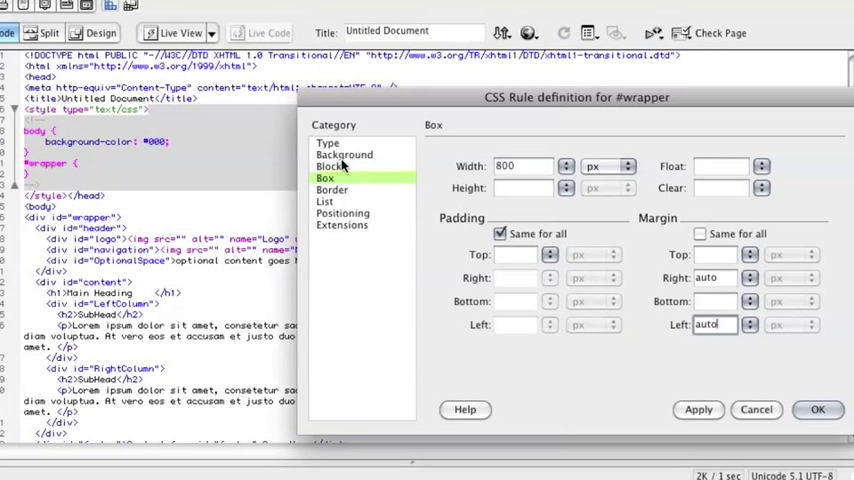
left_click(344, 155)
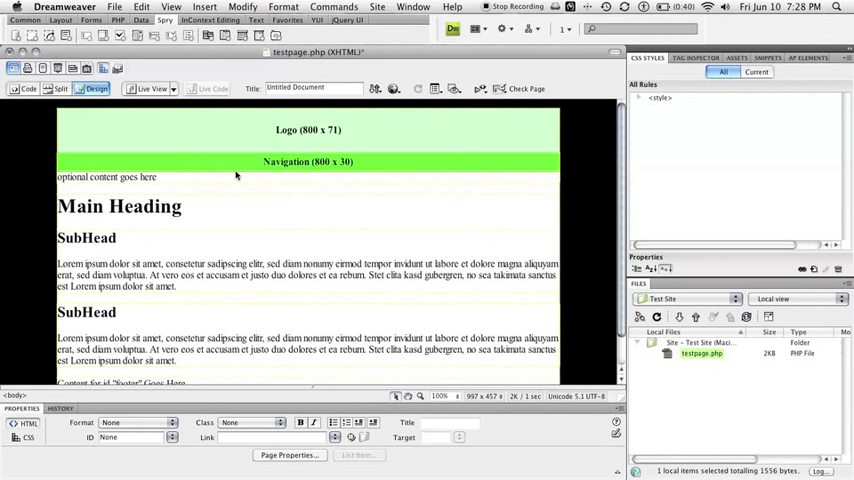
mouse_move(310, 166)
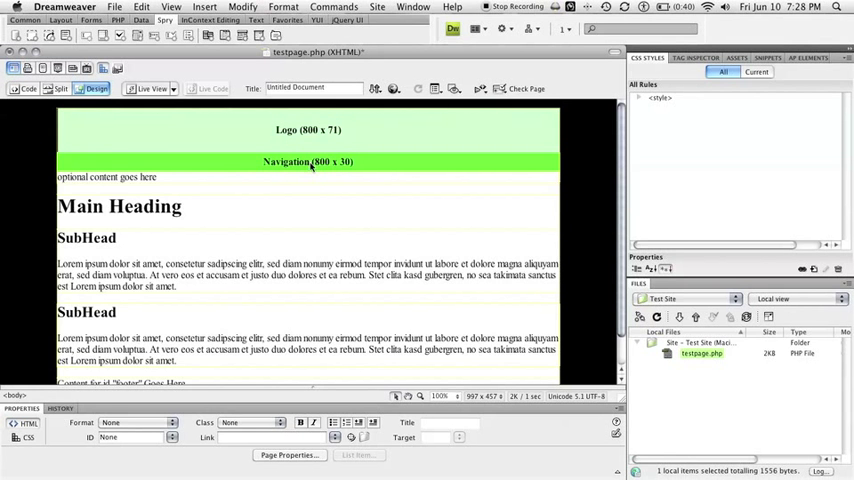
mouse_move(29, 89)
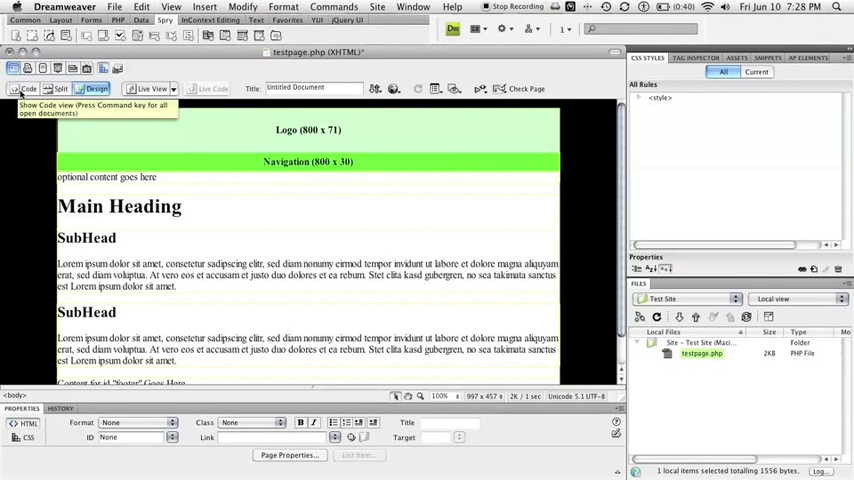
Show code and design side by side and scroll to the div#navigation markup.
left_click(26, 88)
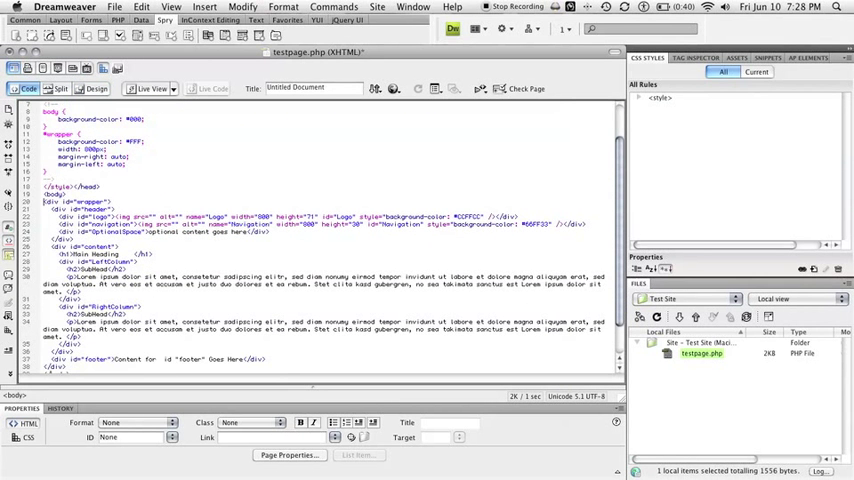
left_click(59, 88)
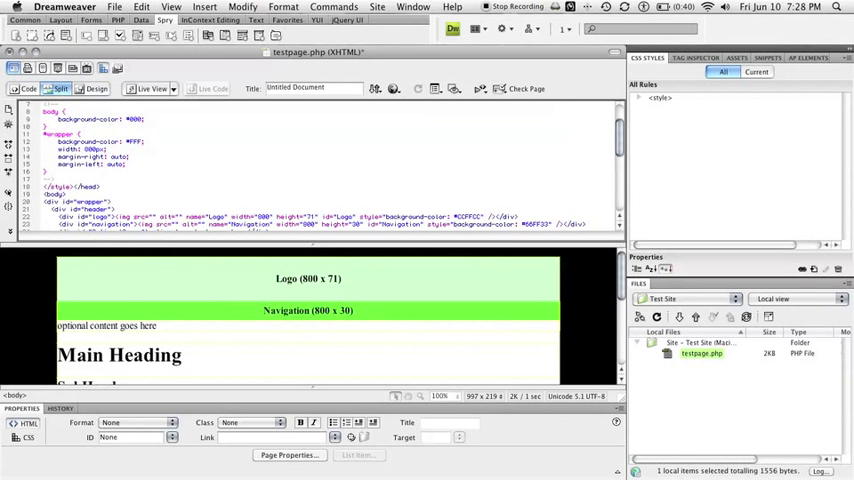
scroll("down", 3)
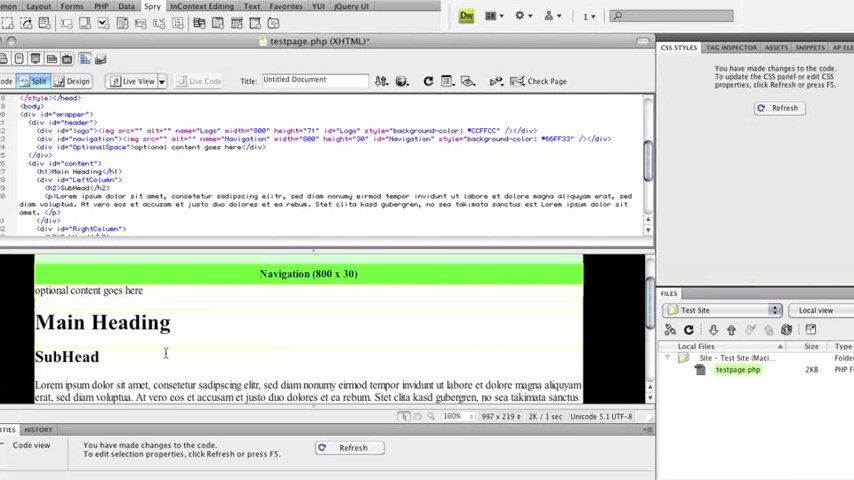
scroll("down", 3)
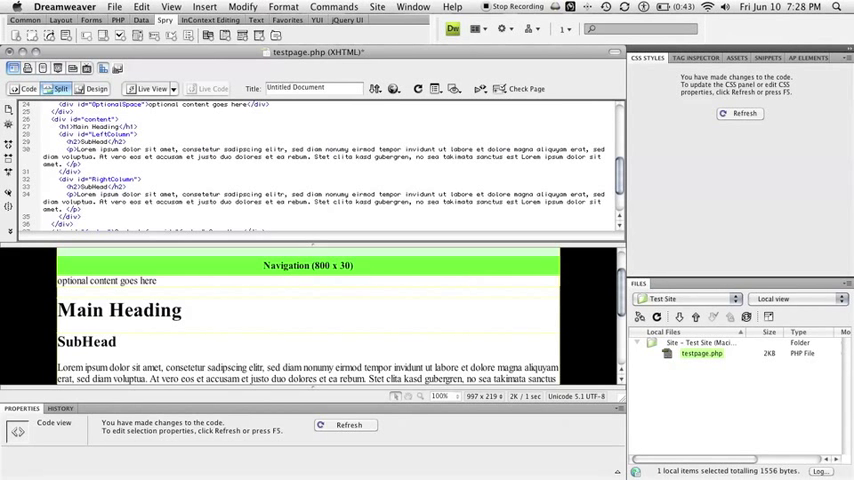
mouse_move(233, 246)
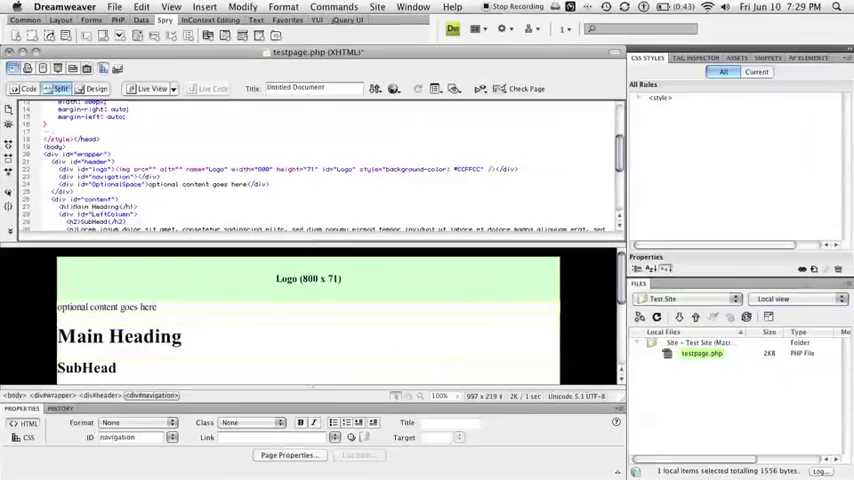
Insert a horizontal Spry menu bar with Items 1–4 into div#navigation and review its added code.
left_click(165, 20)
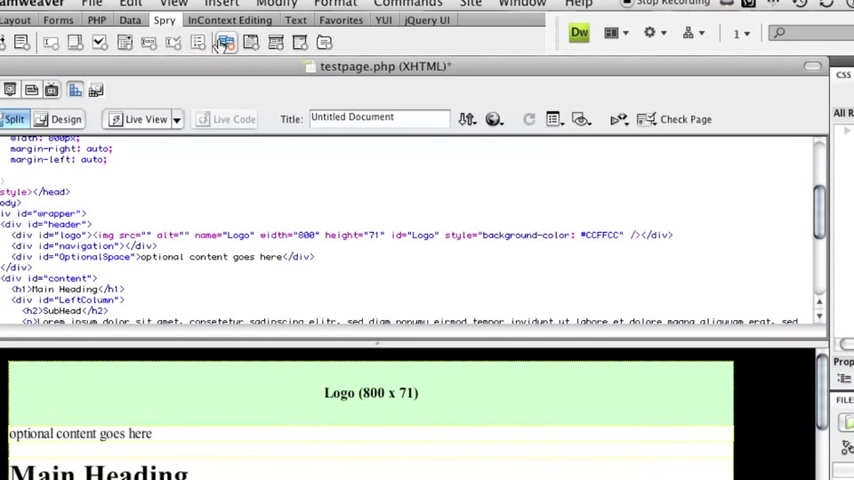
mouse_move(224, 42)
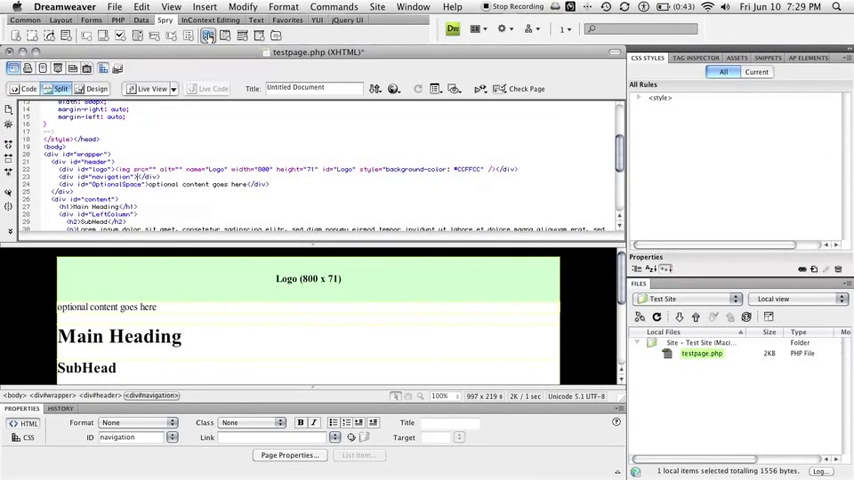
left_click(207, 35)
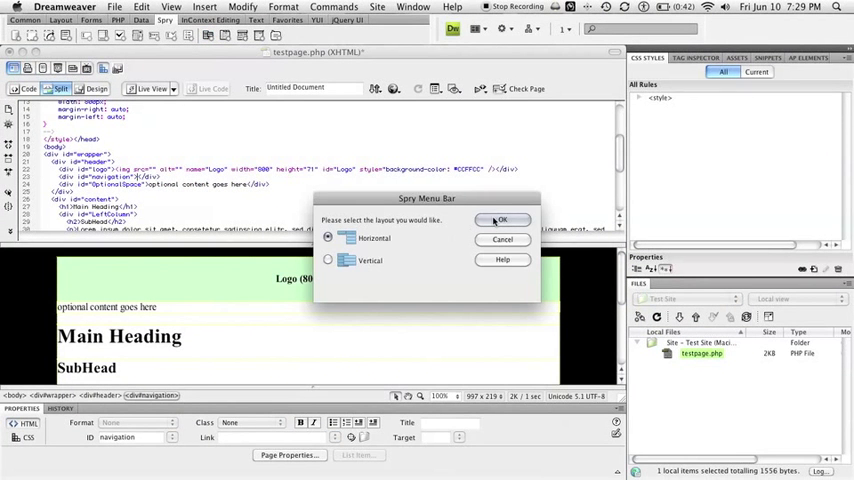
left_click(501, 220)
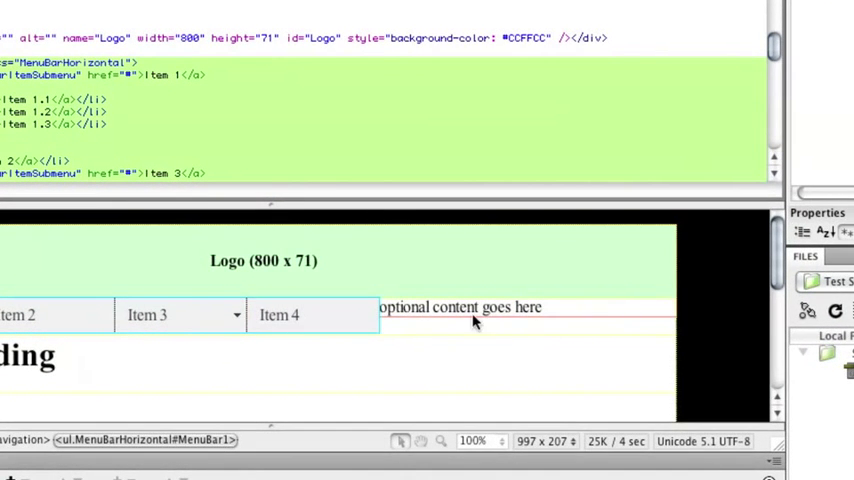
mouse_move(527, 320)
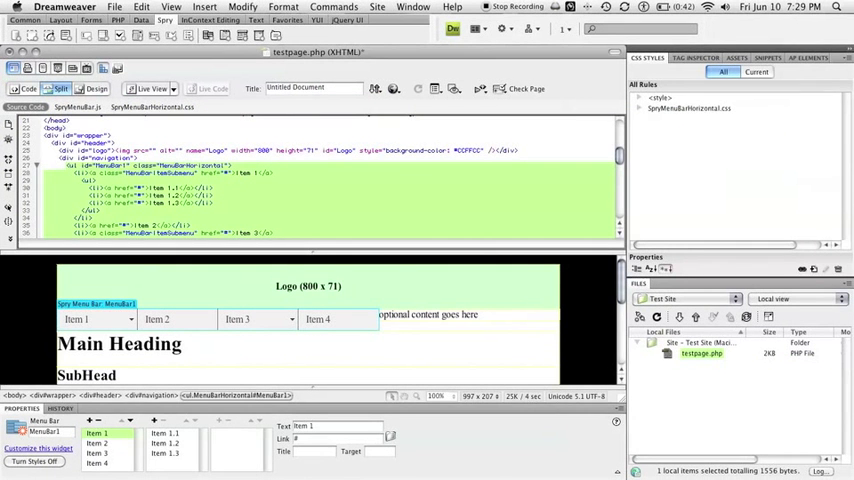
scroll("down", 3)
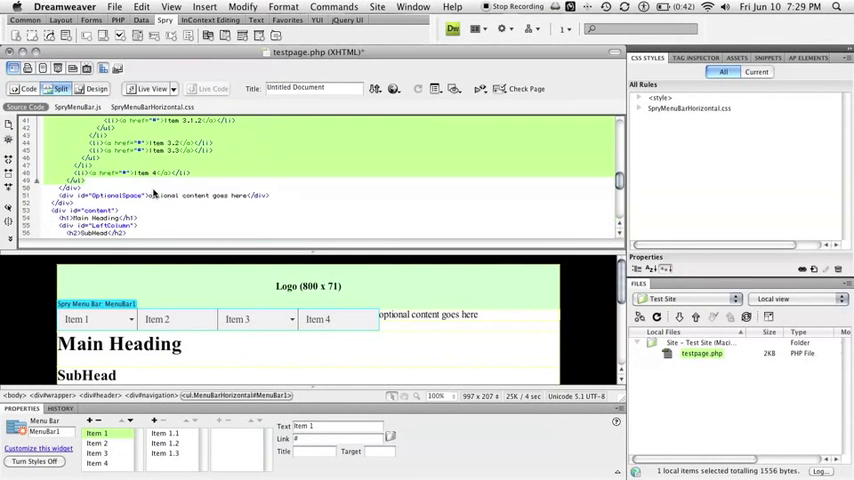
scroll("up", 3)
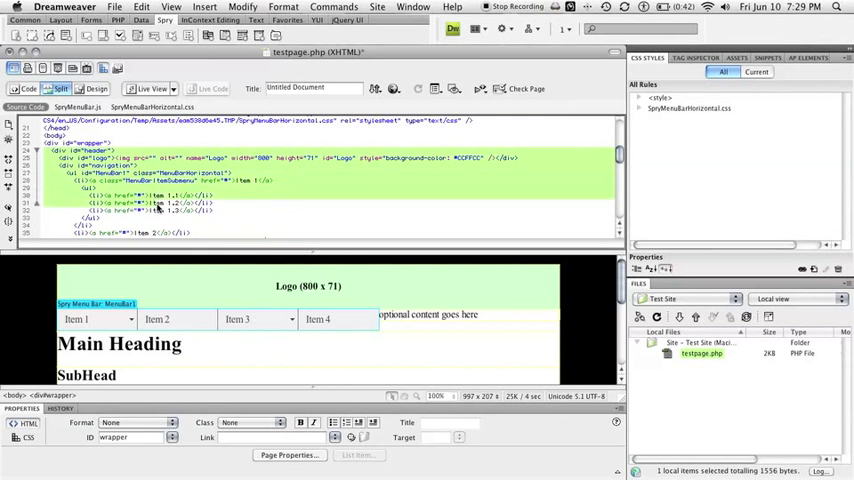
scroll("down", 3)
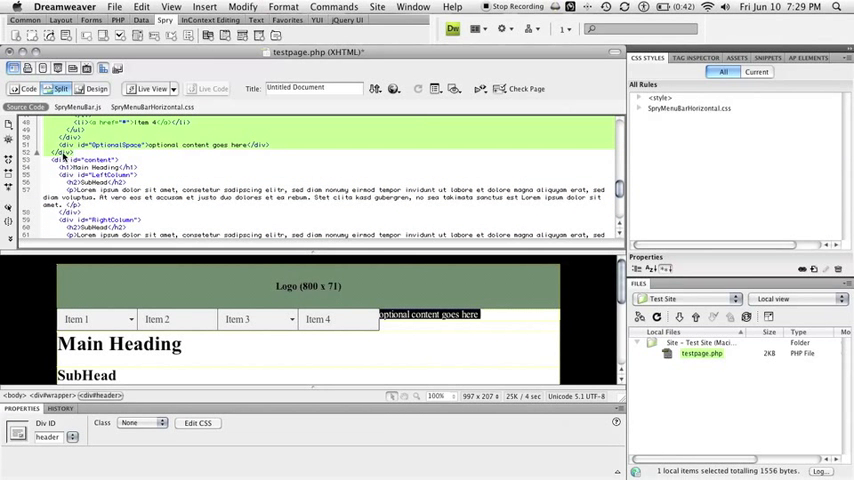
scroll("up", 3)
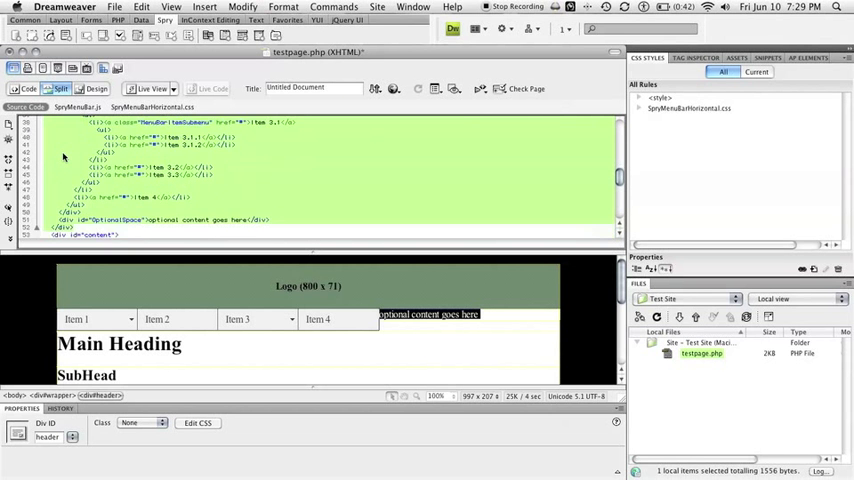
scroll("down", 3)
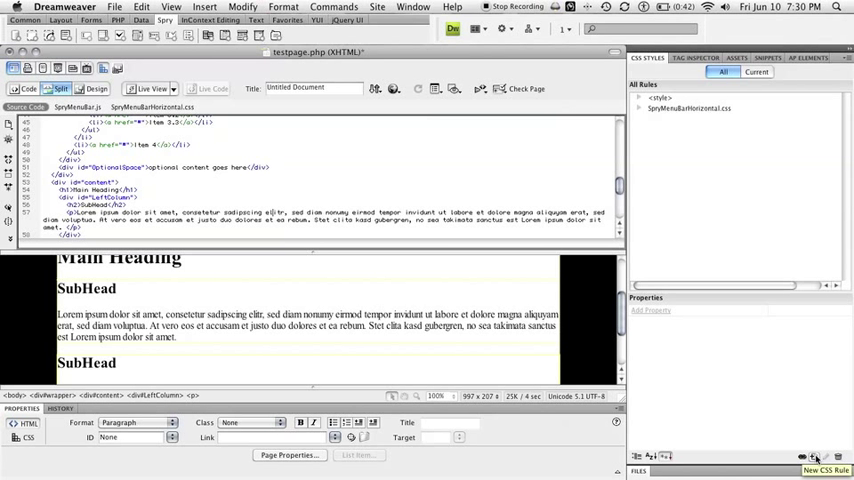
Start a new CSS rule with selector name OptionalSpace and the ID selector type.
left_click(815, 456)
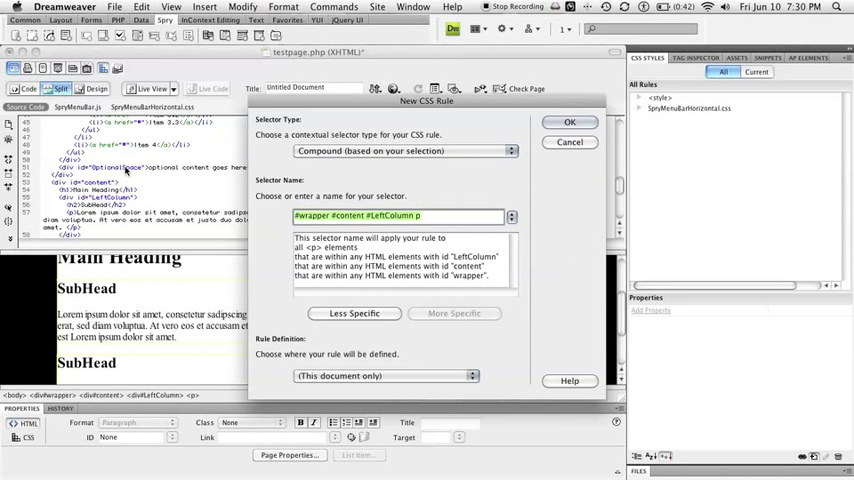
mouse_move(170, 178)
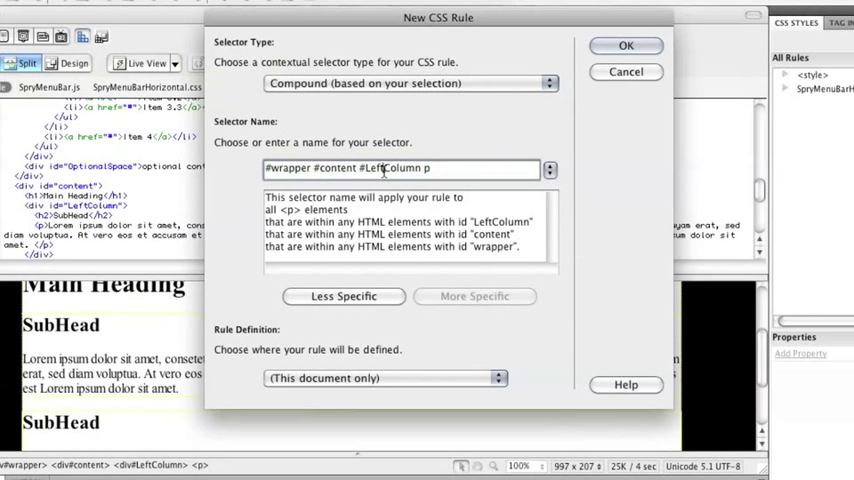
triple_click(405, 168)
type("Optio")
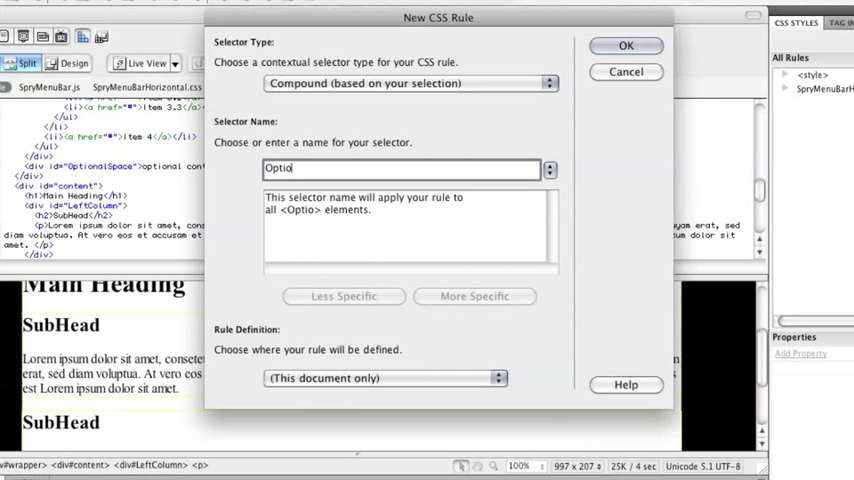
type("nalSpad")
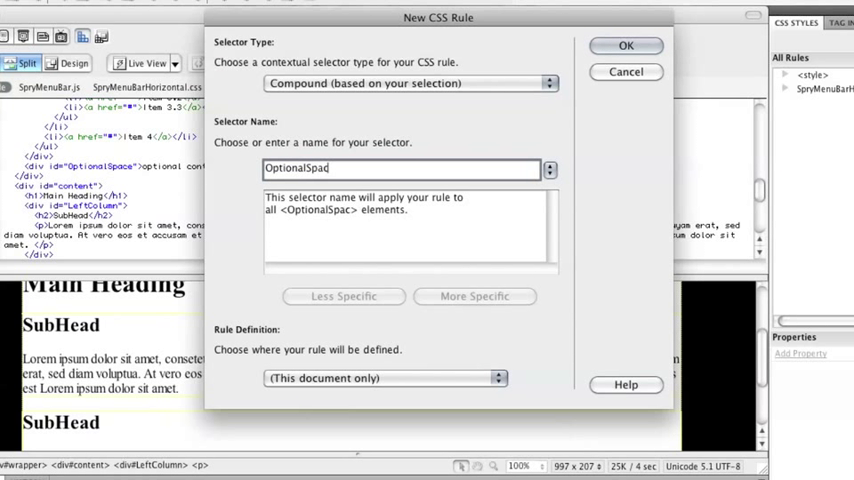
type("e")
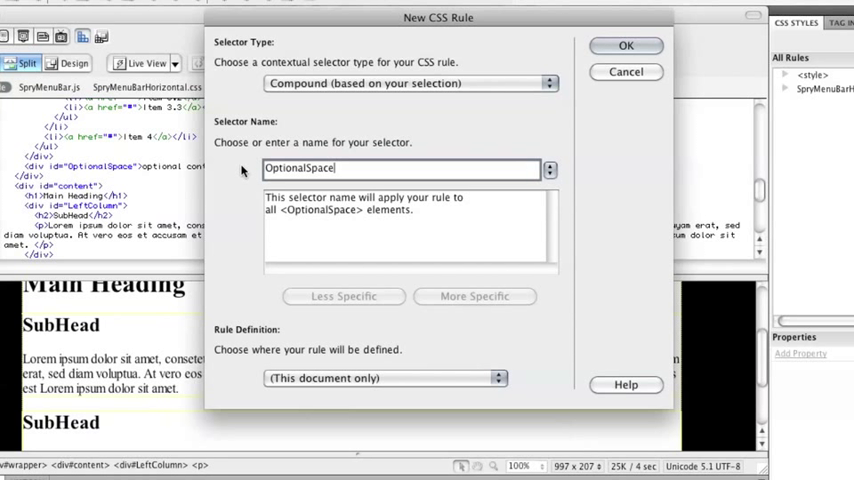
mouse_move(78, 165)
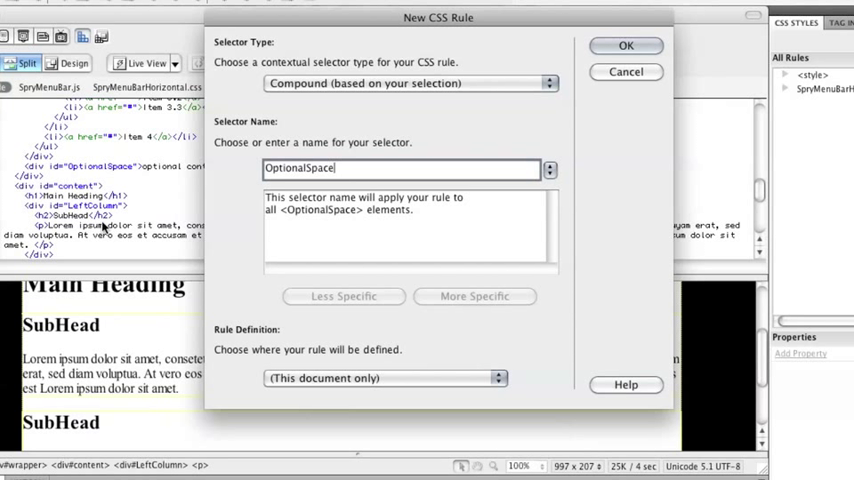
mouse_move(230, 227)
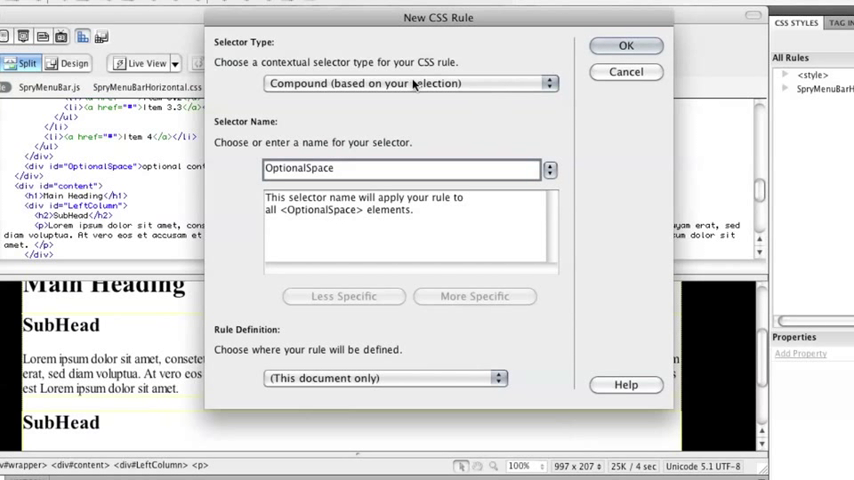
left_click(410, 83)
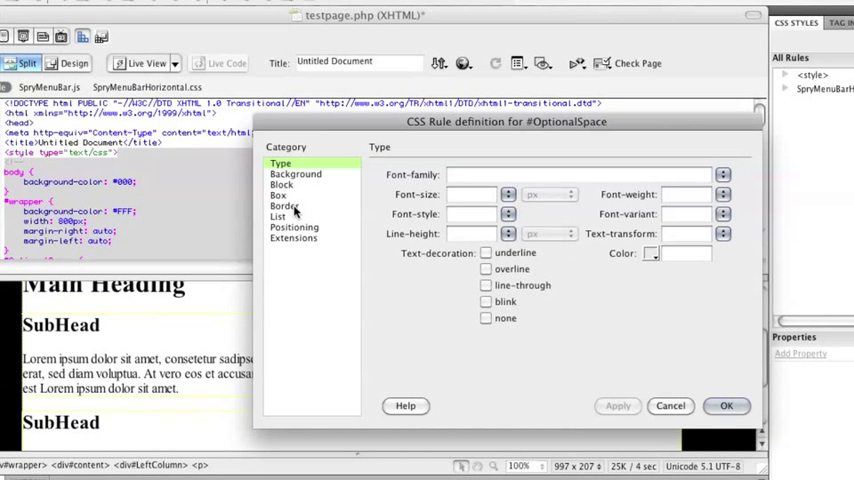
Confirm the OptionalSpace rule's Box settings and select the navigation div in Code view.
left_click(279, 195)
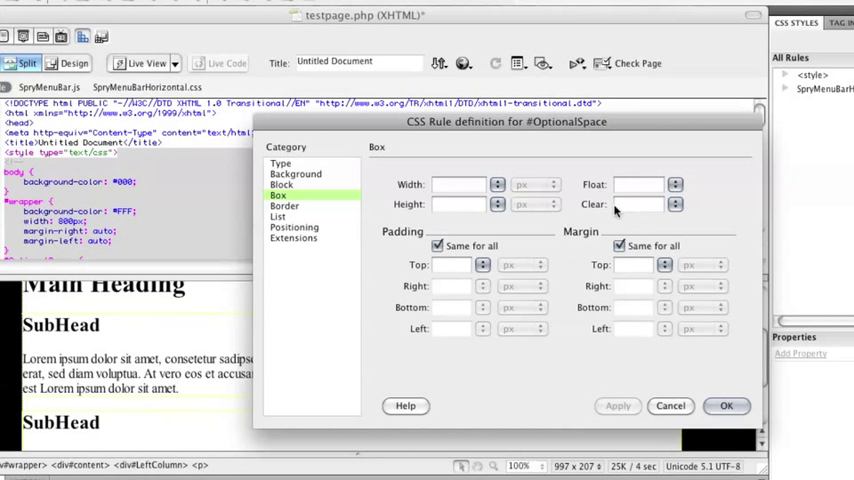
left_click(674, 204)
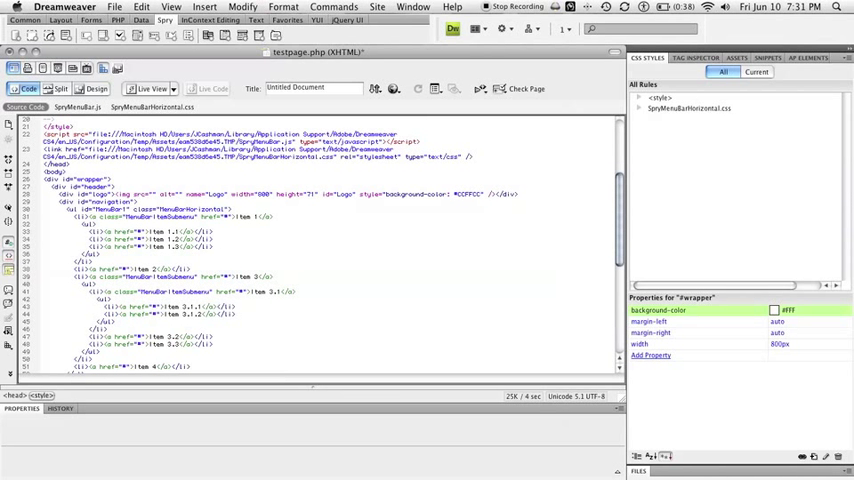
left_click(95, 201)
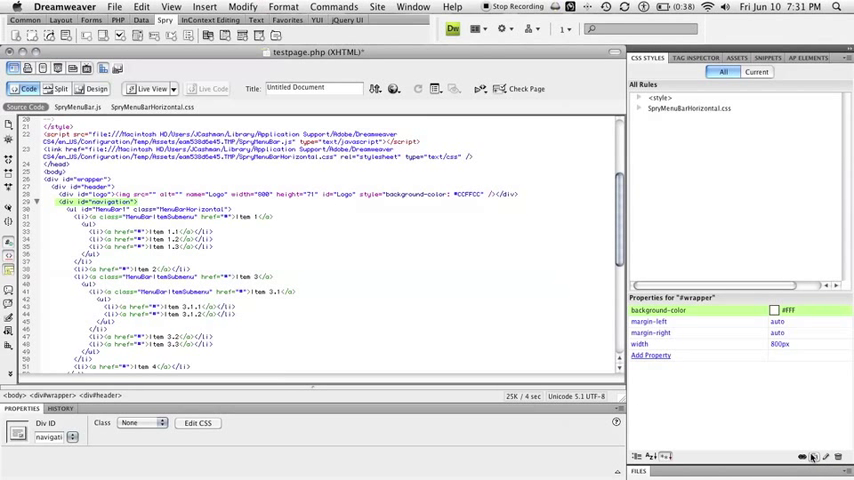
mouse_move(813, 457)
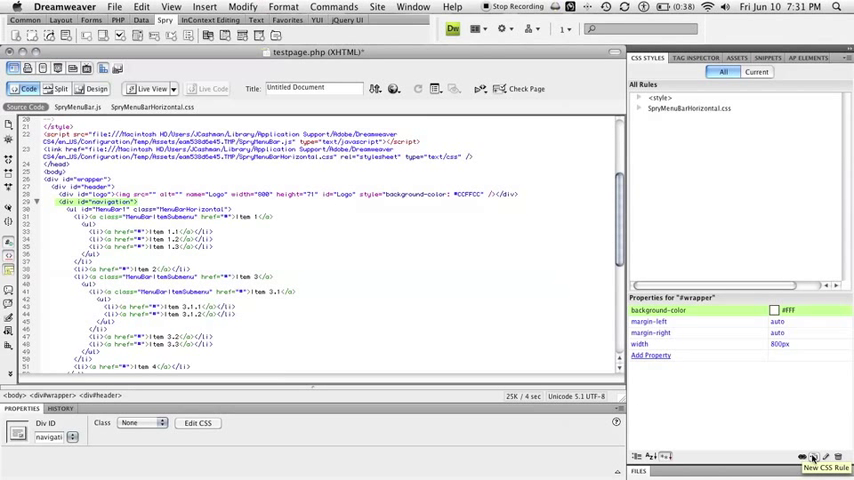
Create a new ID rule with selector name 'navigation' and confirm it.
left_click(812, 457)
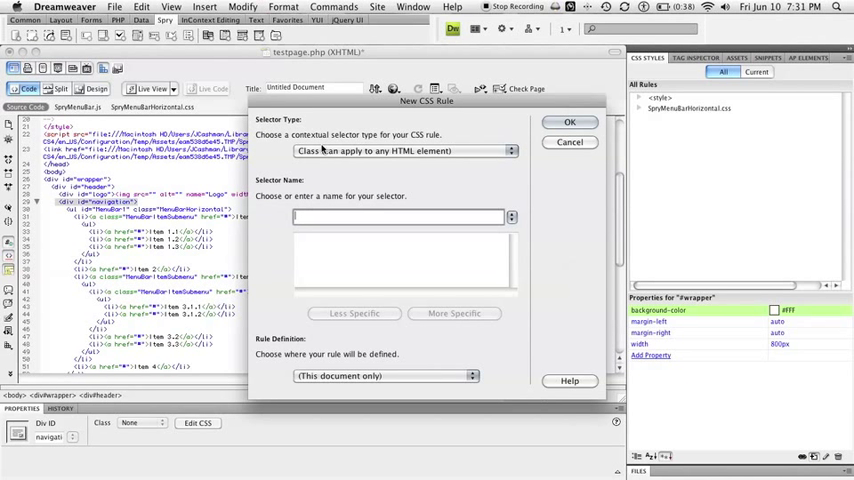
mouse_move(413, 152)
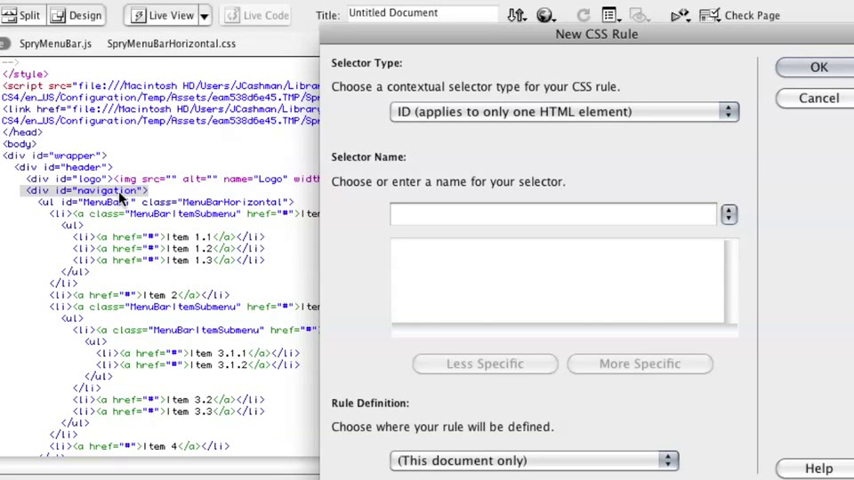
left_click(550, 214)
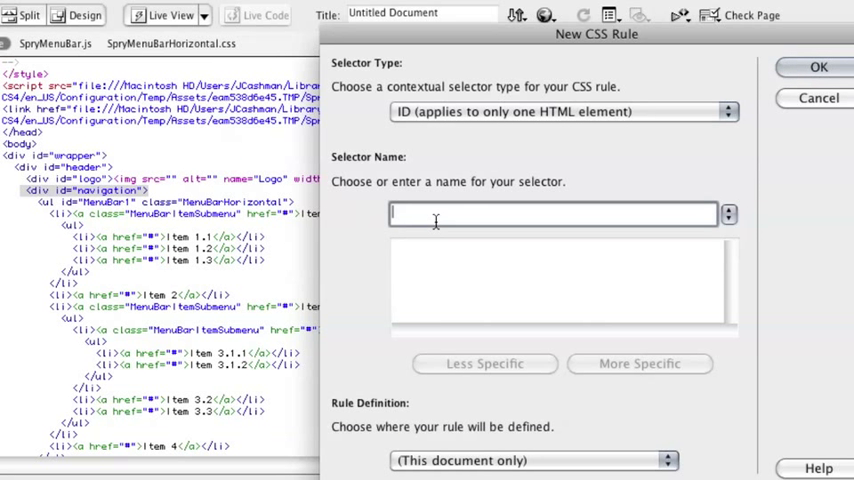
type("navigation")
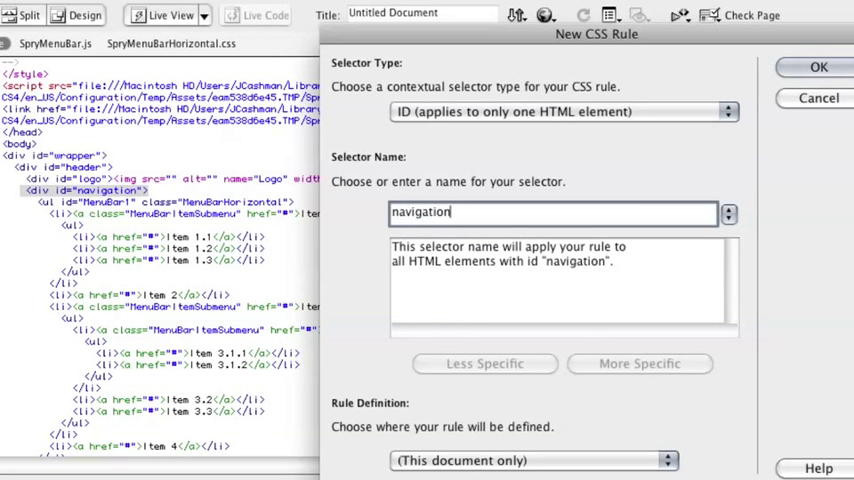
left_click(818, 66)
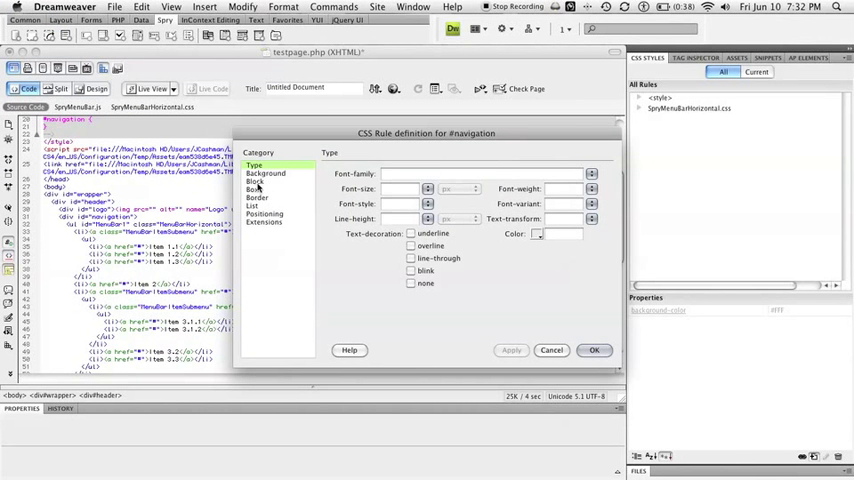
Set the #navigation rule's Box width to 800 px and height to 35 px.
left_click(253, 189)
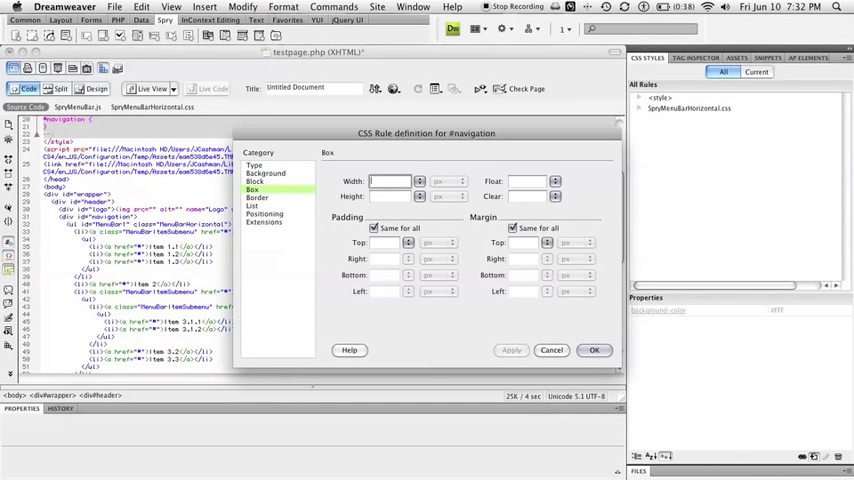
type("800")
left_click(390, 196)
type("35")
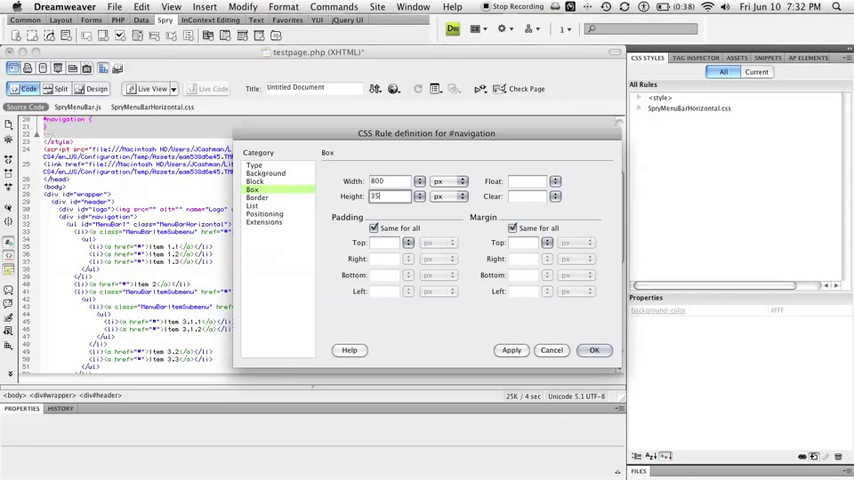
left_click(593, 350)
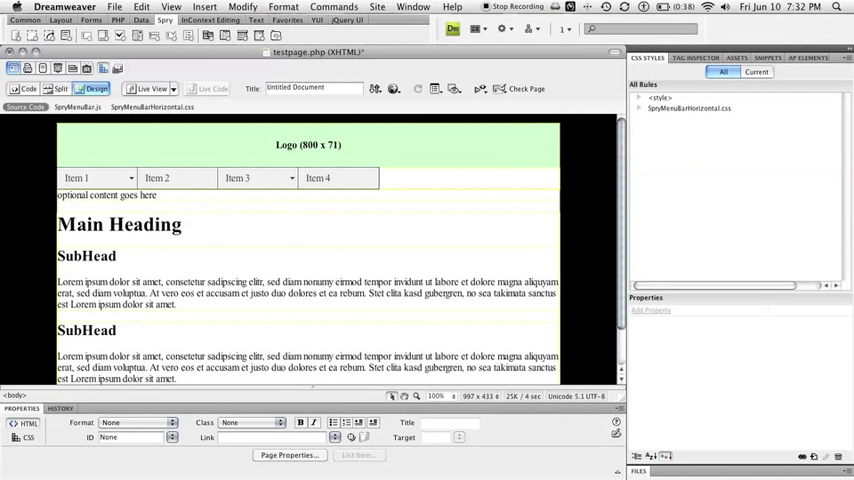
mouse_move(423, 251)
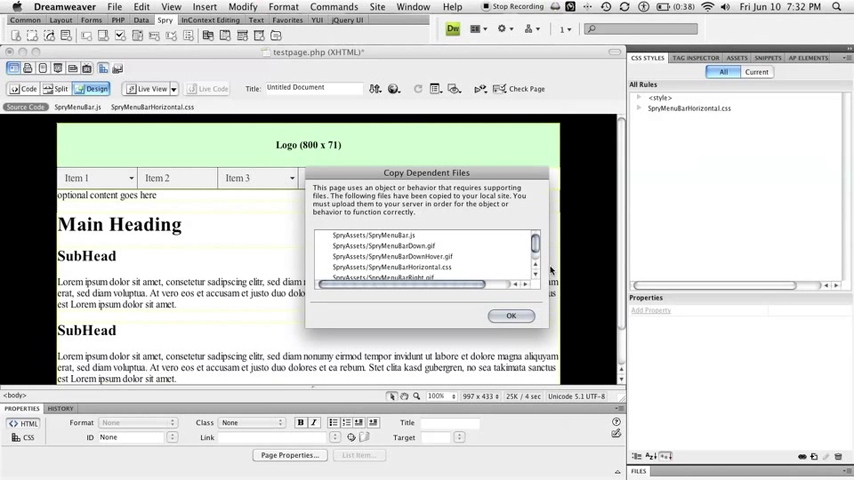
mouse_move(462, 268)
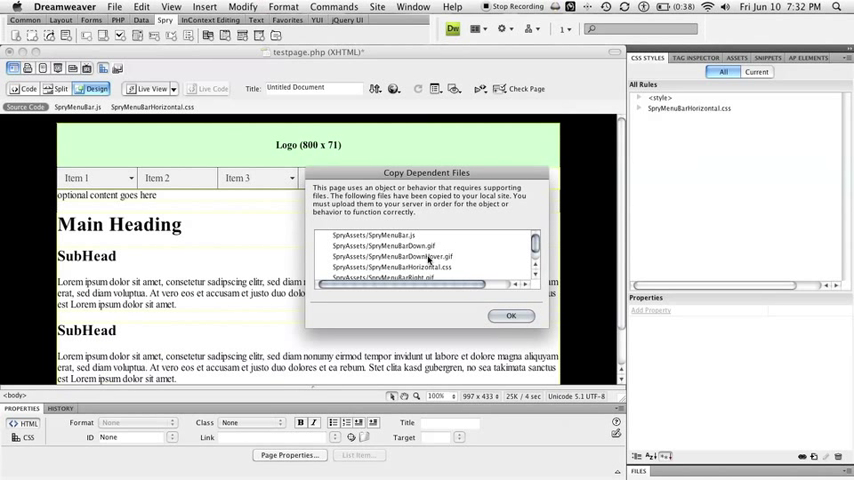
mouse_move(337, 247)
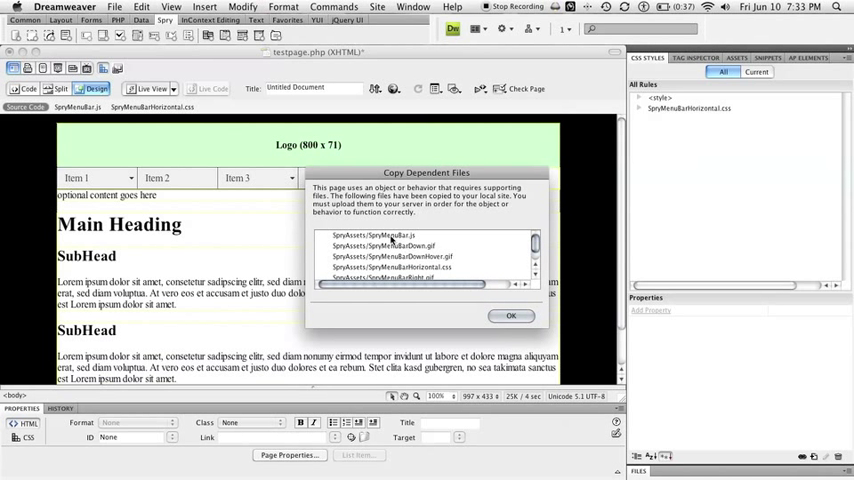
mouse_move(220, 185)
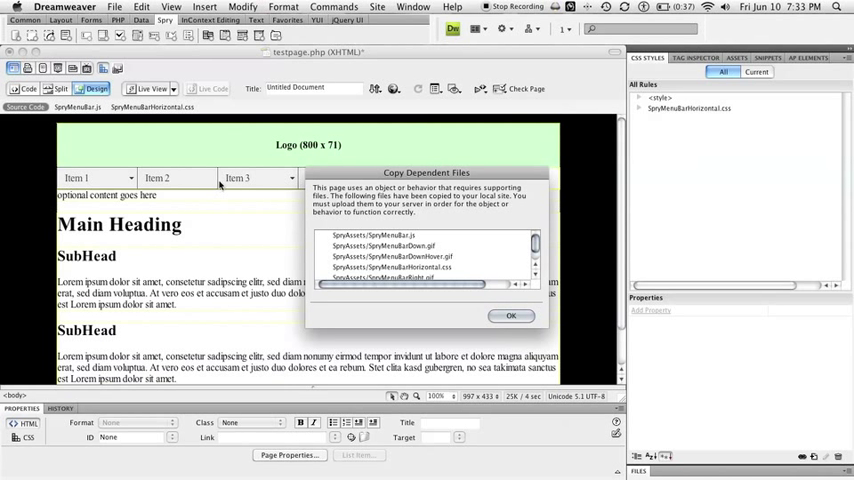
Acknowledge the Copy Dependent Files notice and scroll the page code to the content divs.
left_click(511, 316)
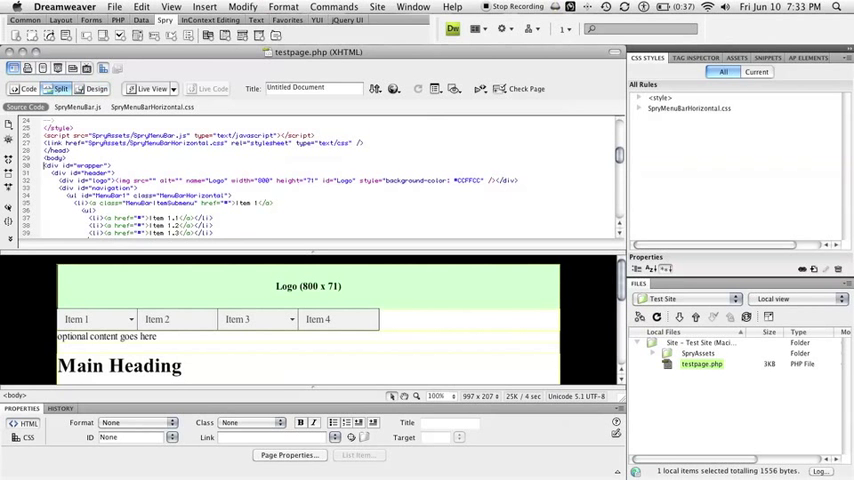
scroll("down", 3)
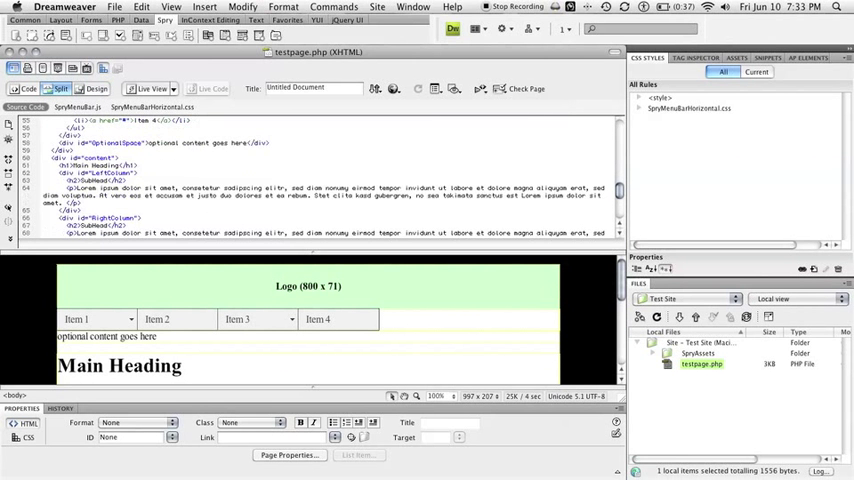